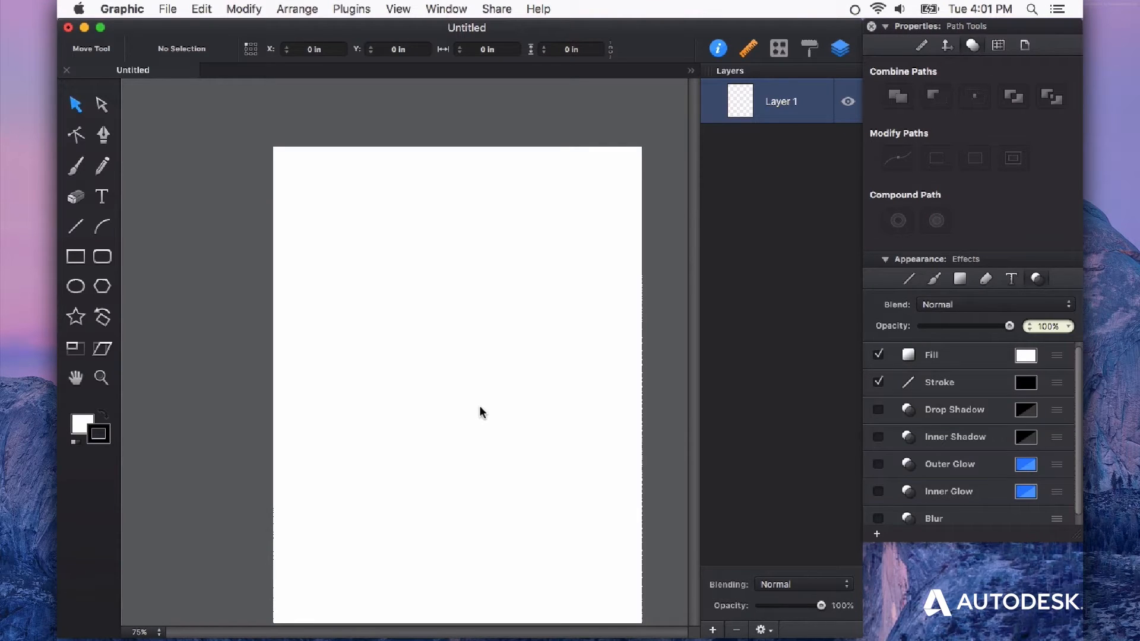
pyautogui.moveTo(84, 265)
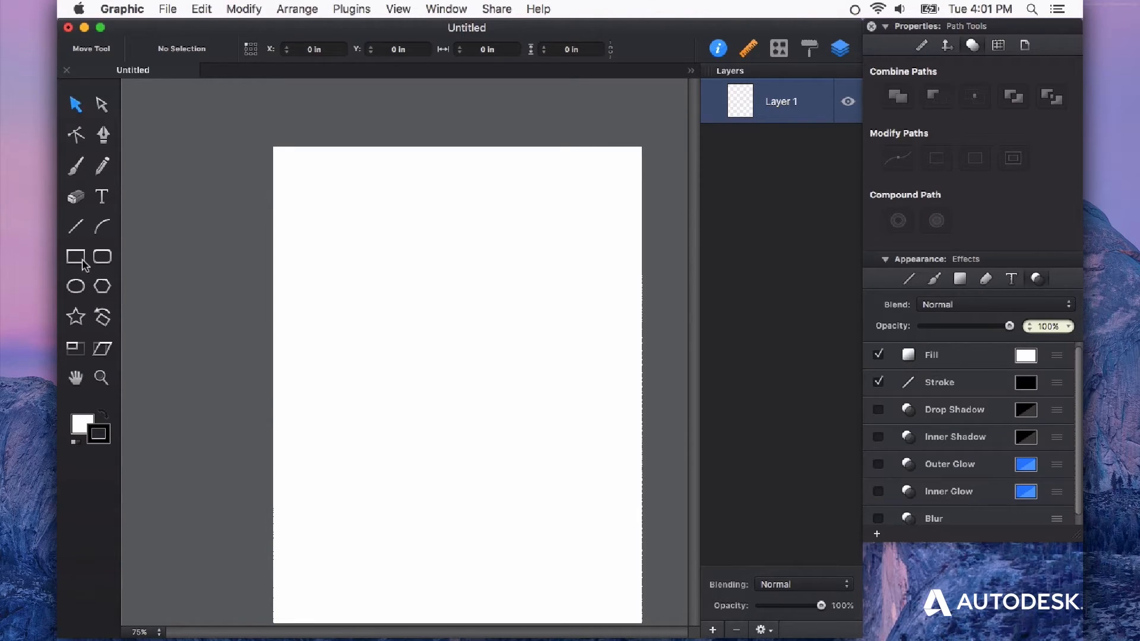
# Draw a square on the page and fill it solid red.
pyautogui.moveTo(308, 250); pyautogui.dragTo(432, 367)
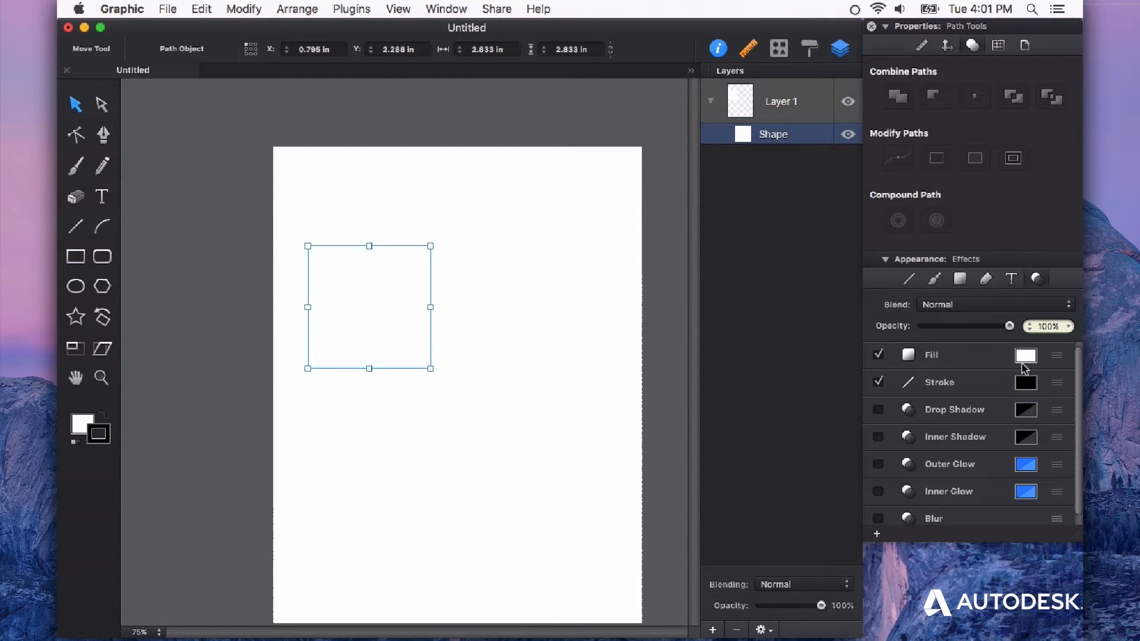
pyautogui.click(1026, 355)
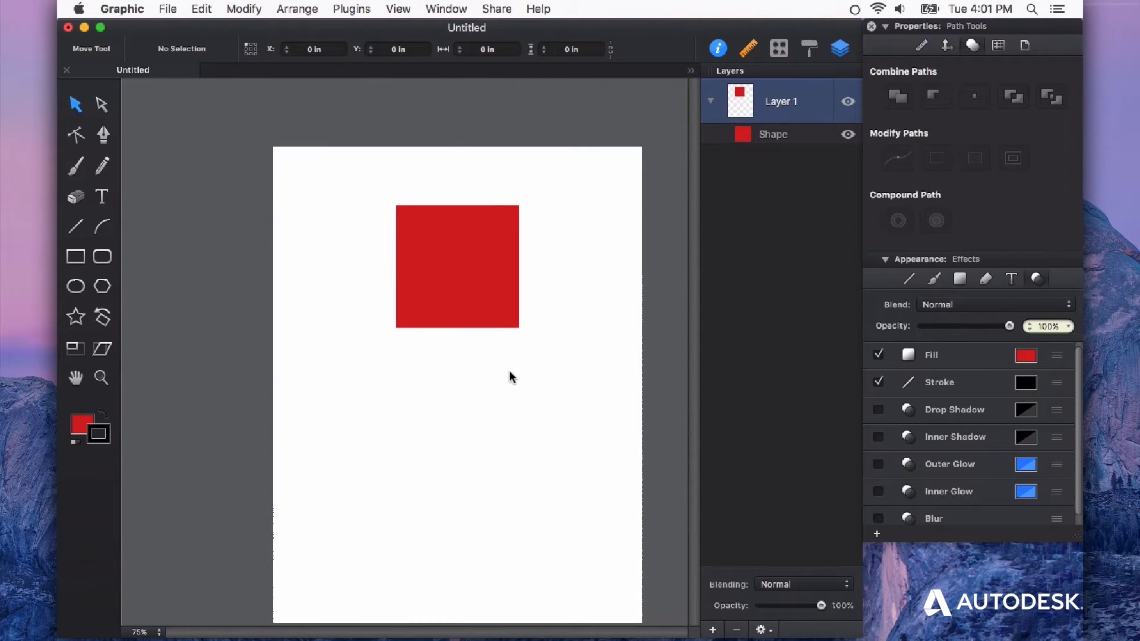
# Fill the selected square with the Gold Texture.jpg image from the Desktop.
pyautogui.click(456, 268)
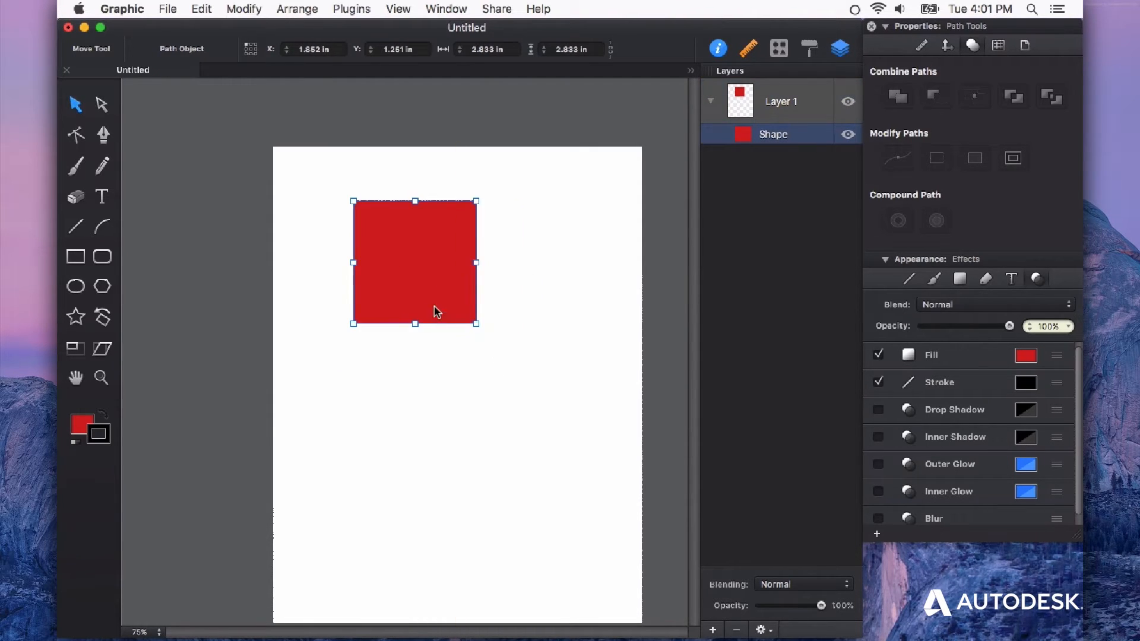
pyautogui.moveTo(414, 265)
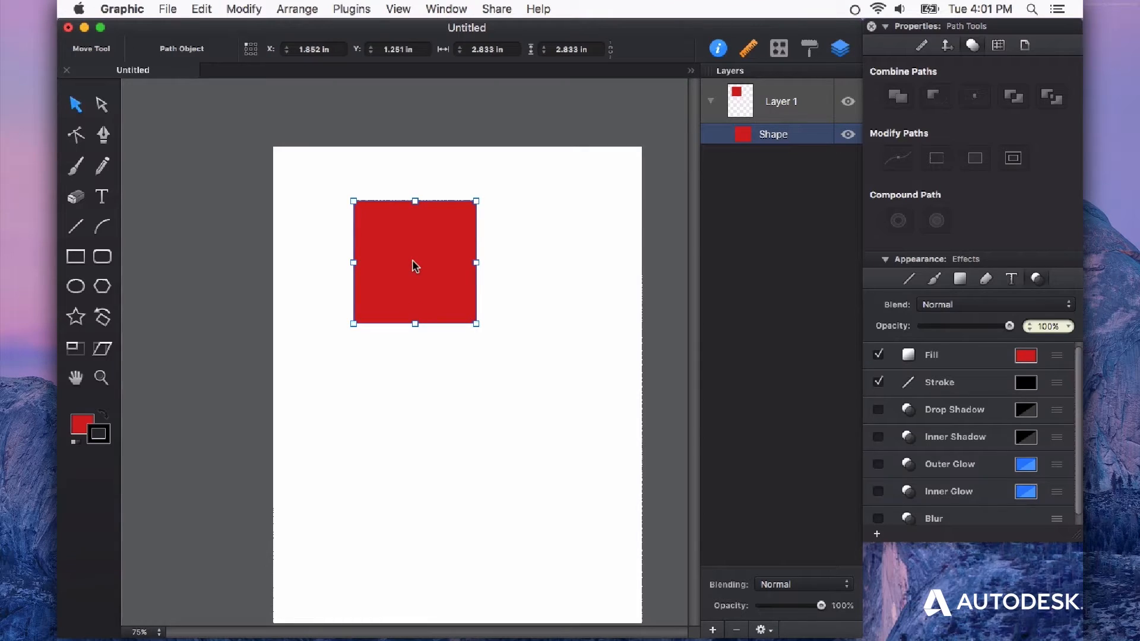
pyautogui.moveTo(407, 305)
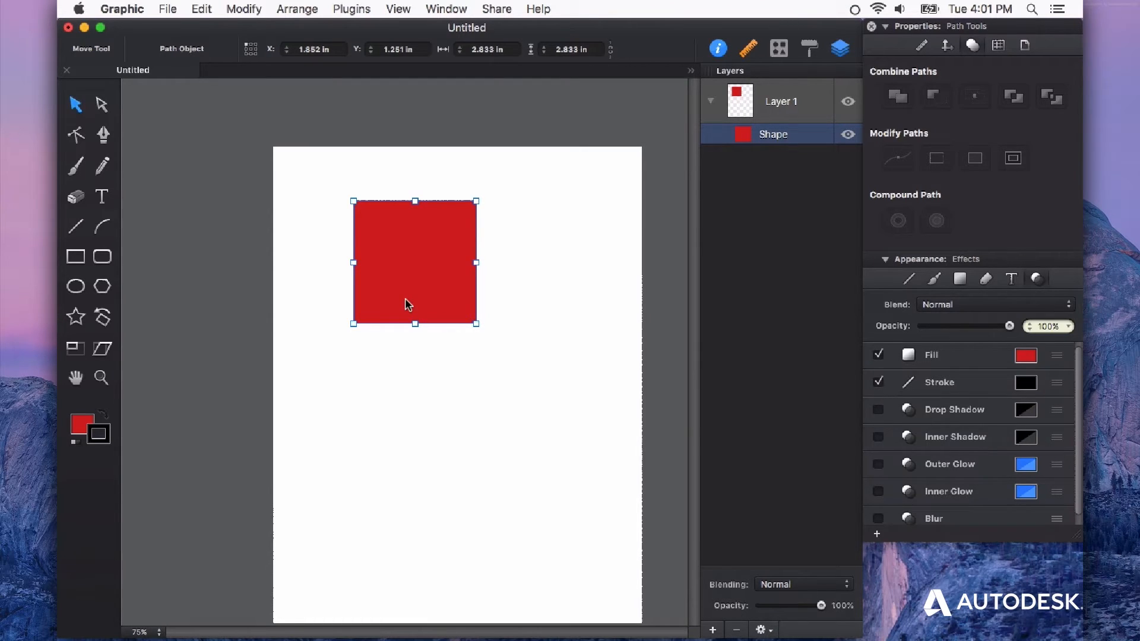
pyautogui.moveTo(985, 435)
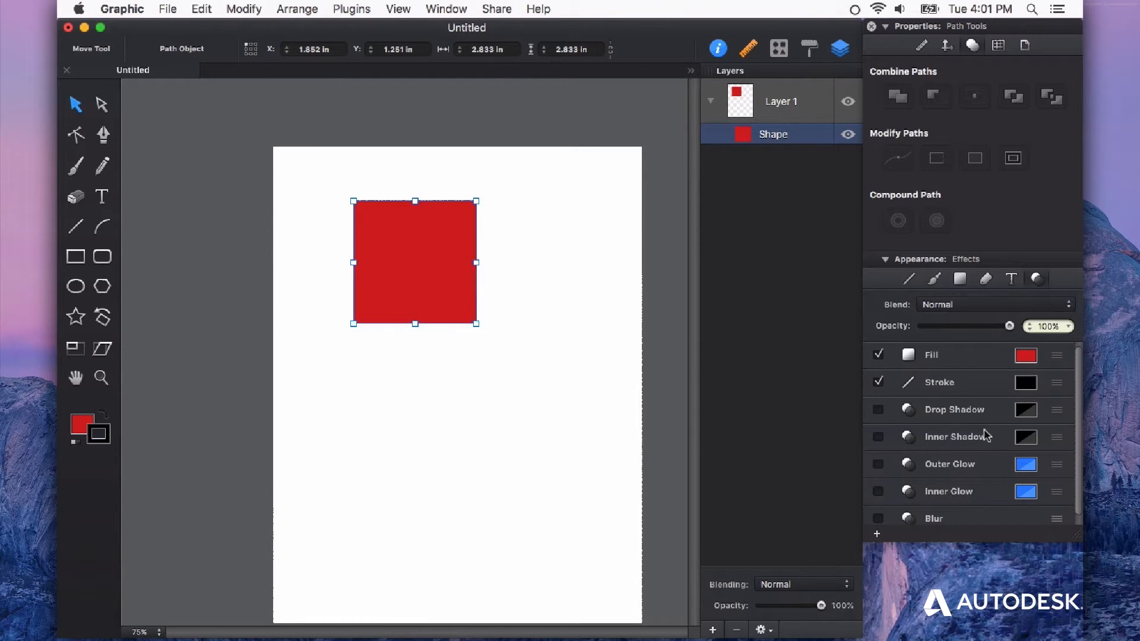
pyautogui.moveTo(995, 451)
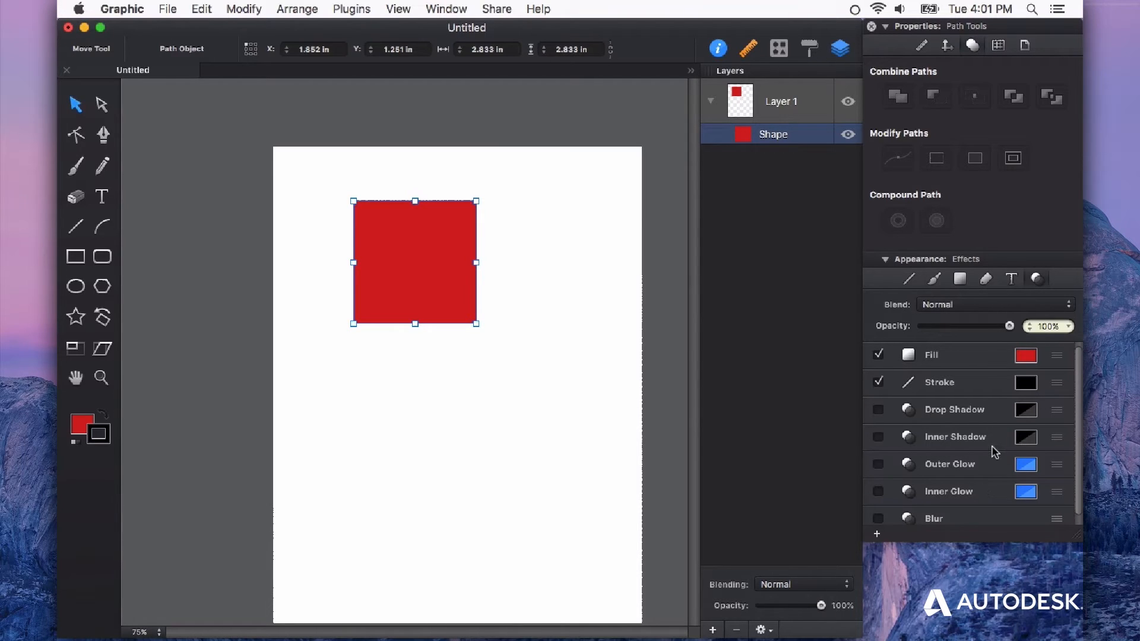
pyautogui.moveTo(992, 494)
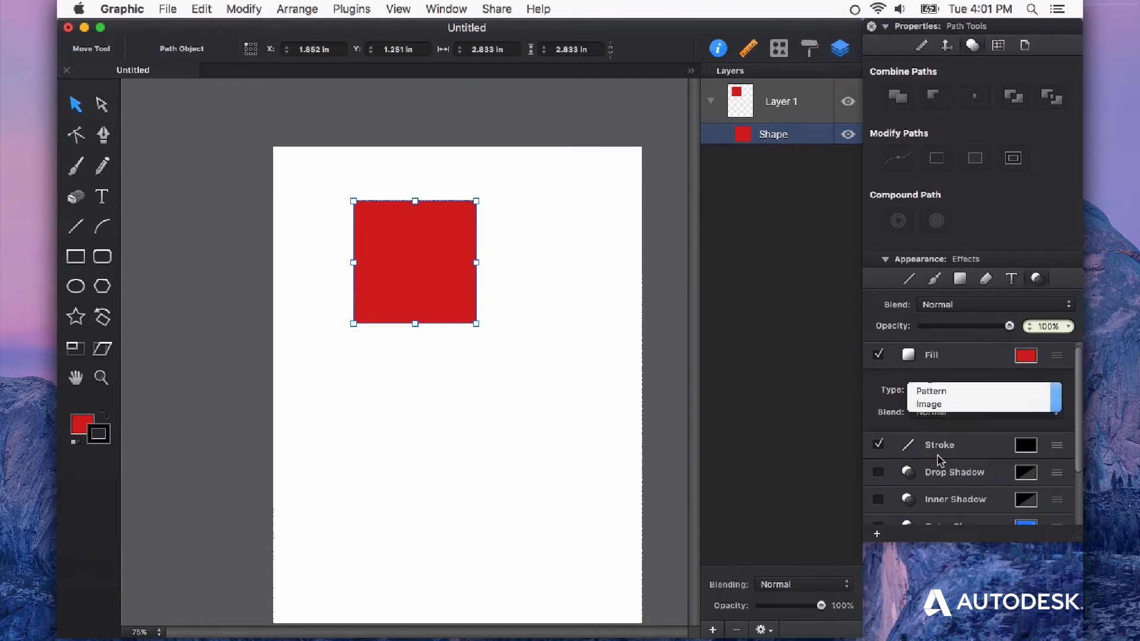
pyautogui.click(928, 404)
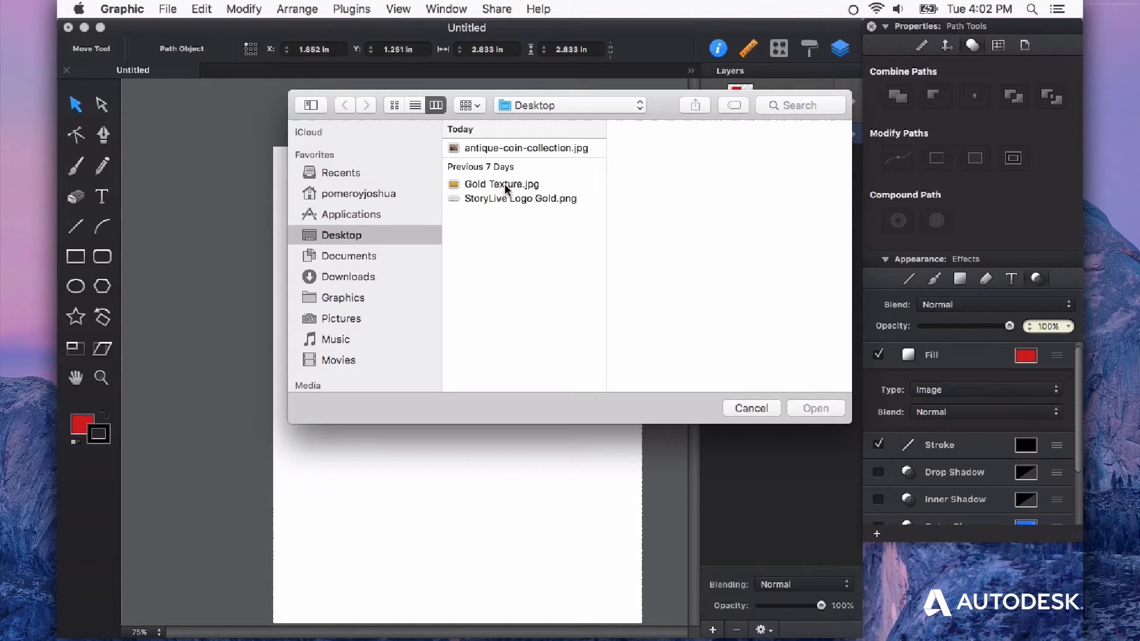
pyautogui.click(501, 184)
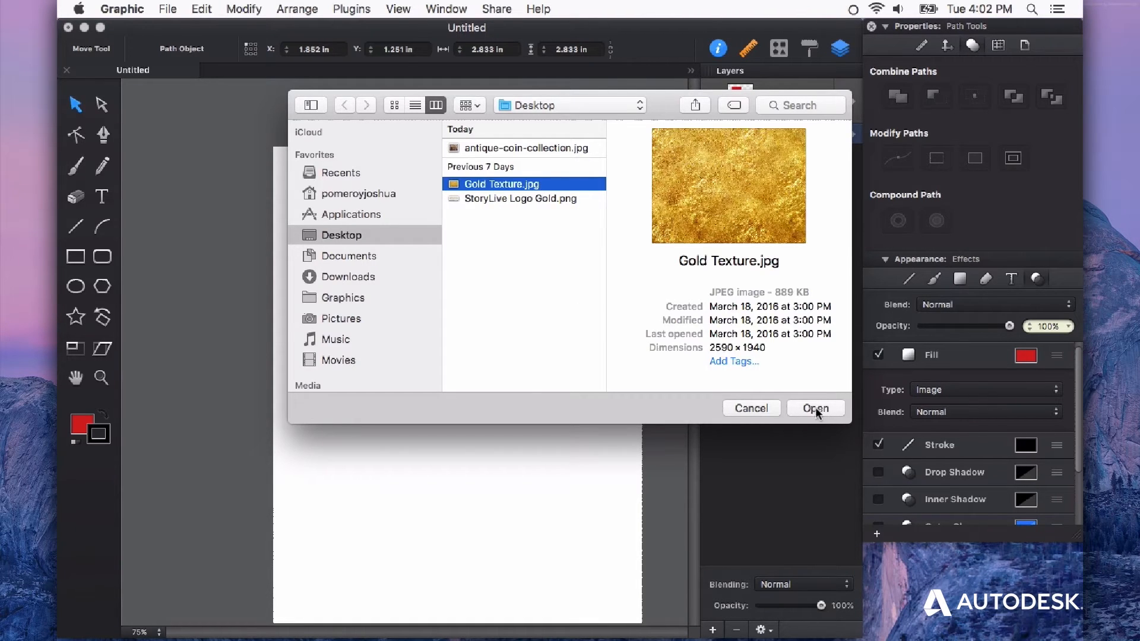
pyautogui.click(814, 407)
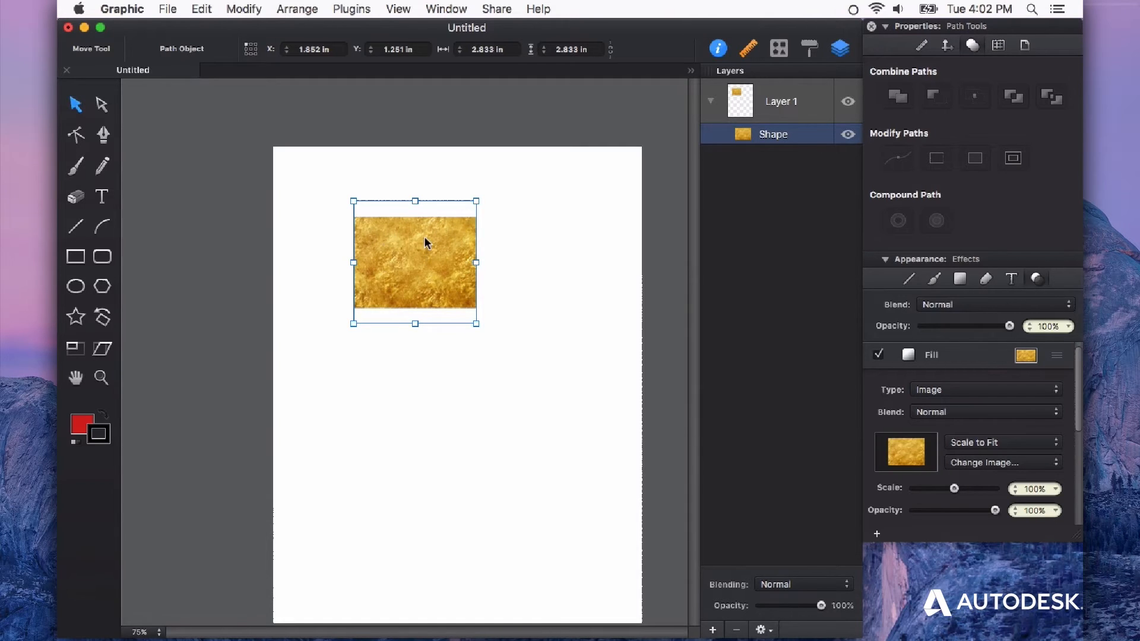
pyautogui.moveTo(973, 488)
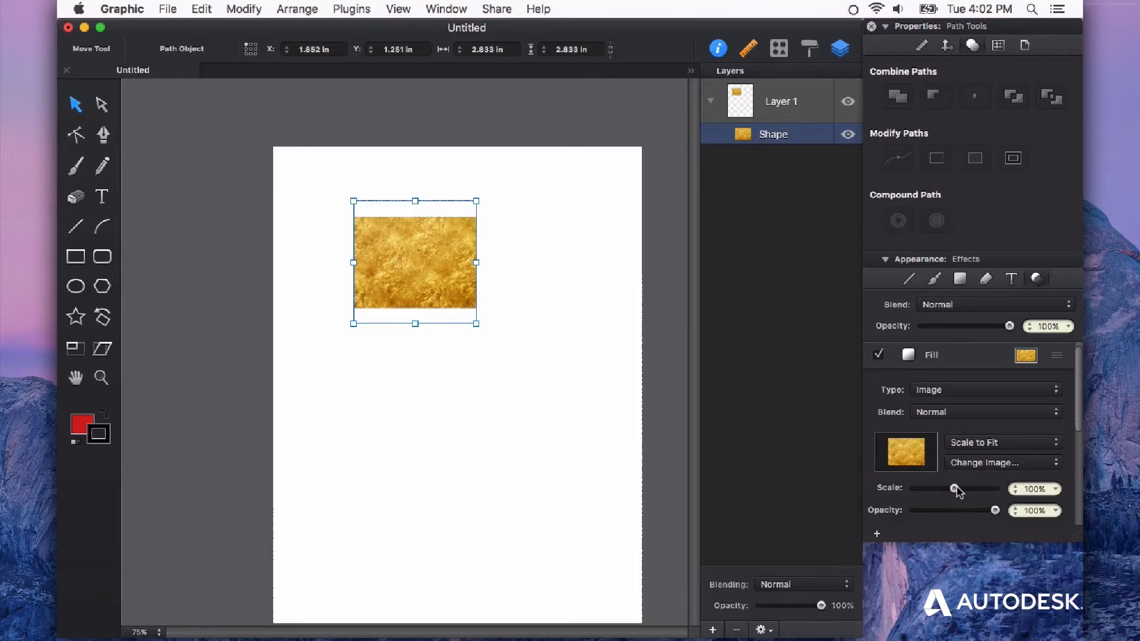
# Scale the gold texture to 148% and set it to Scale to Fit so it covers the square.
pyautogui.moveTo(954, 488); pyautogui.dragTo(964, 488)
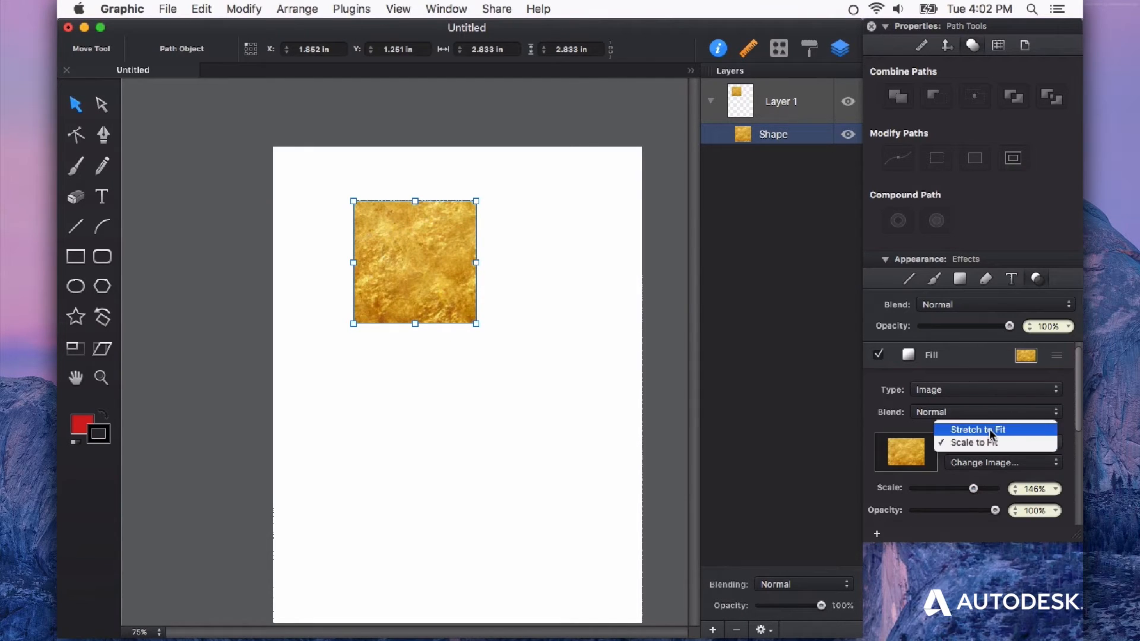
pyautogui.click(980, 429)
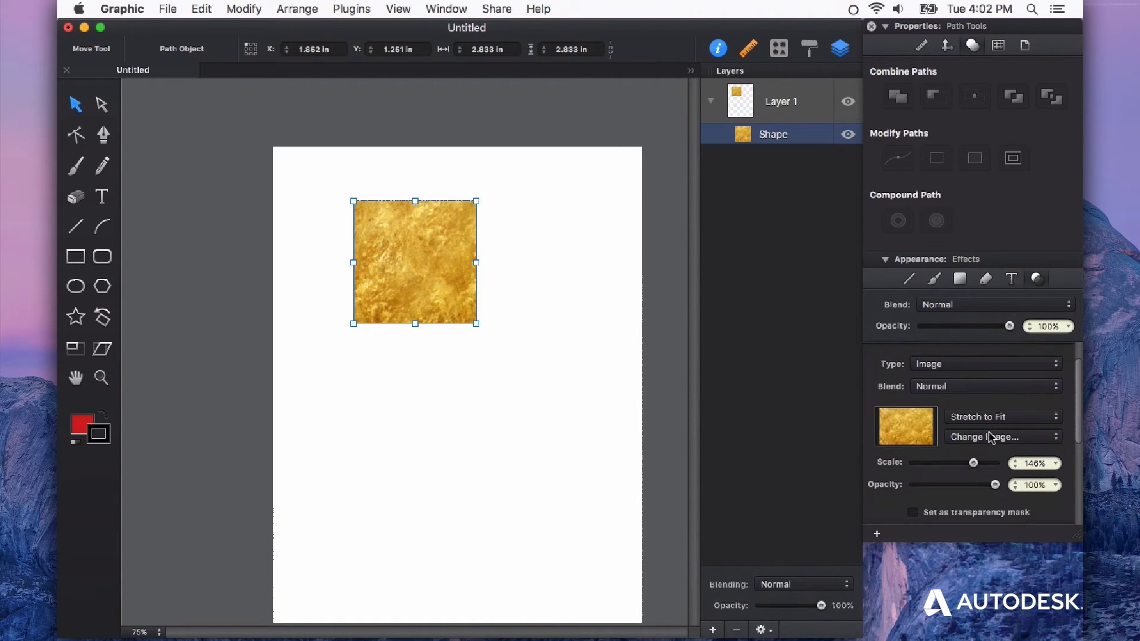
pyautogui.click(1003, 417)
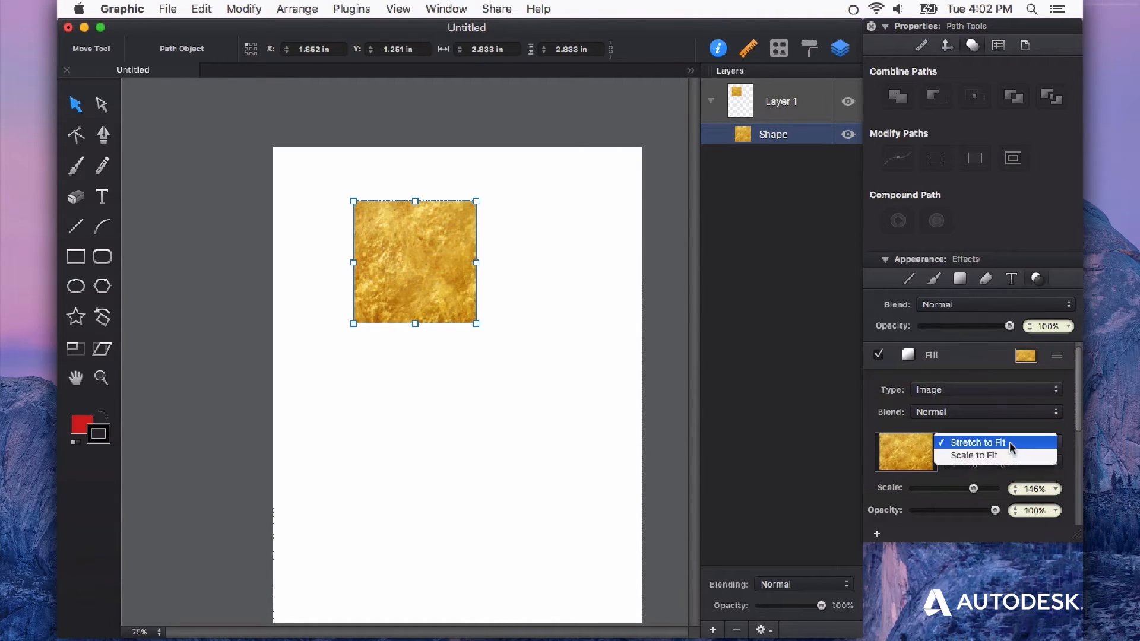
pyautogui.click(973, 454)
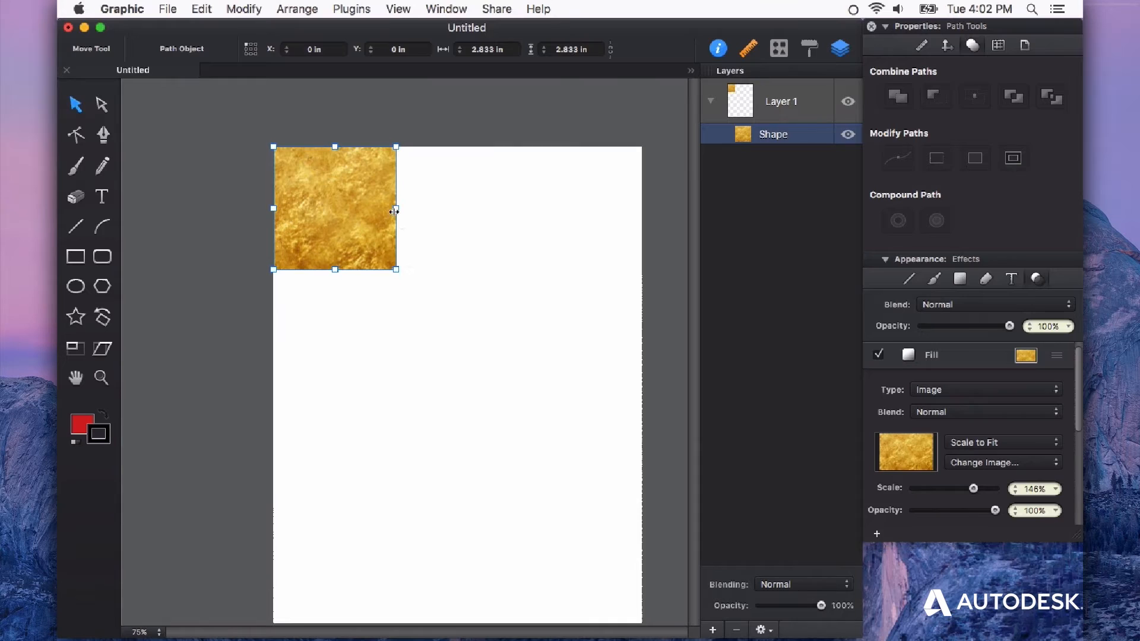
# Enlarge the gold square to 8.5 in so it spans the full page width.
pyautogui.moveTo(395, 269); pyautogui.dragTo(602, 474)
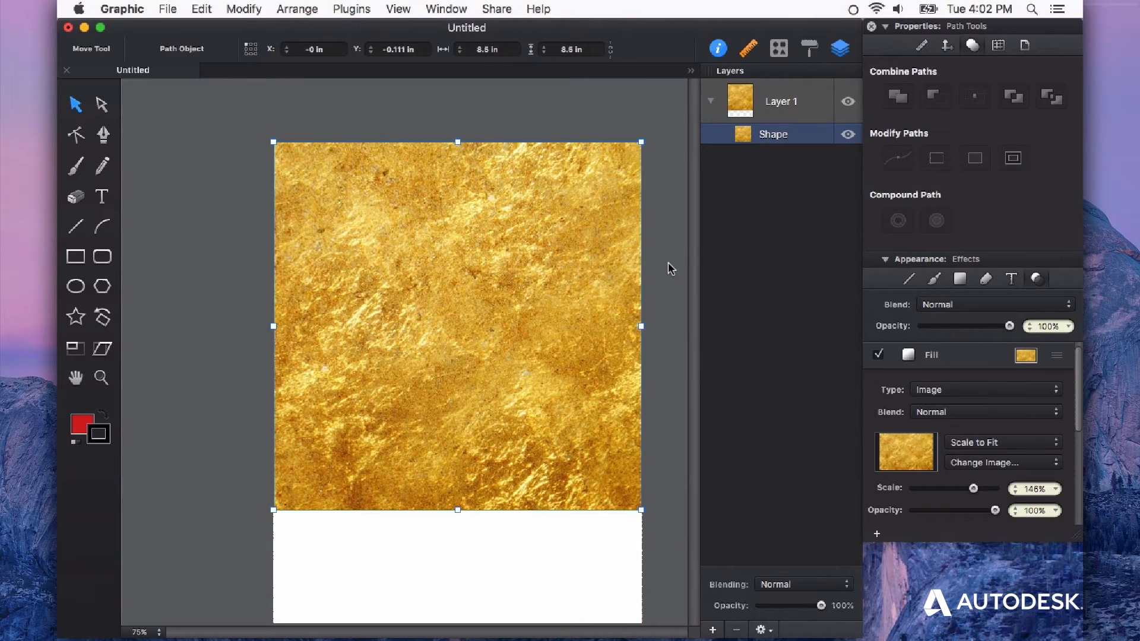
pyautogui.moveTo(530, 329)
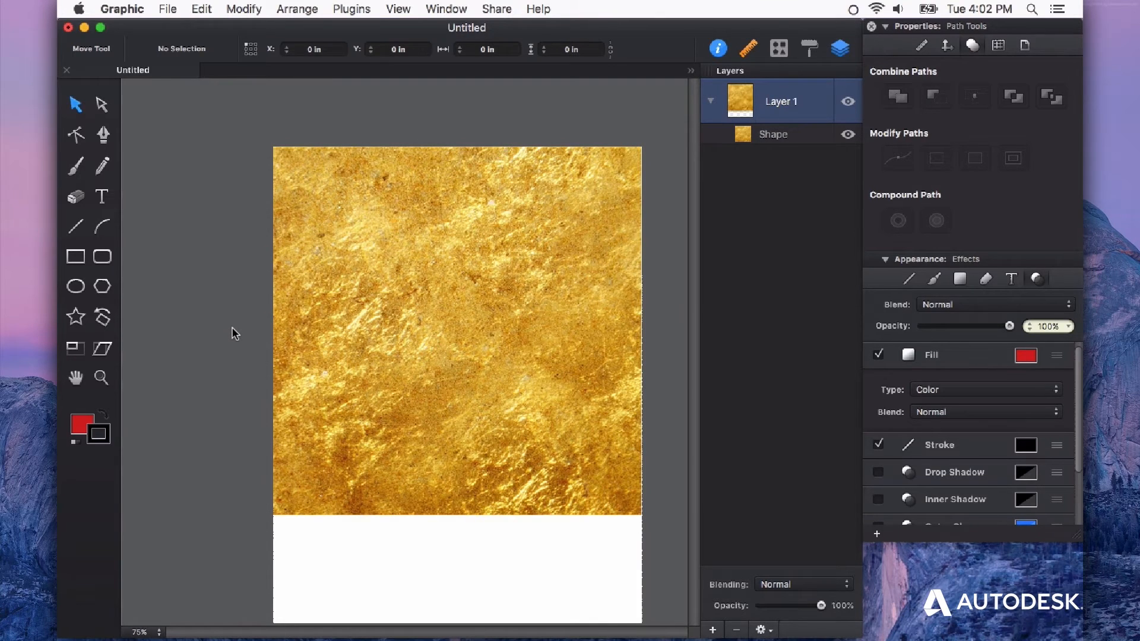
pyautogui.moveTo(458, 352)
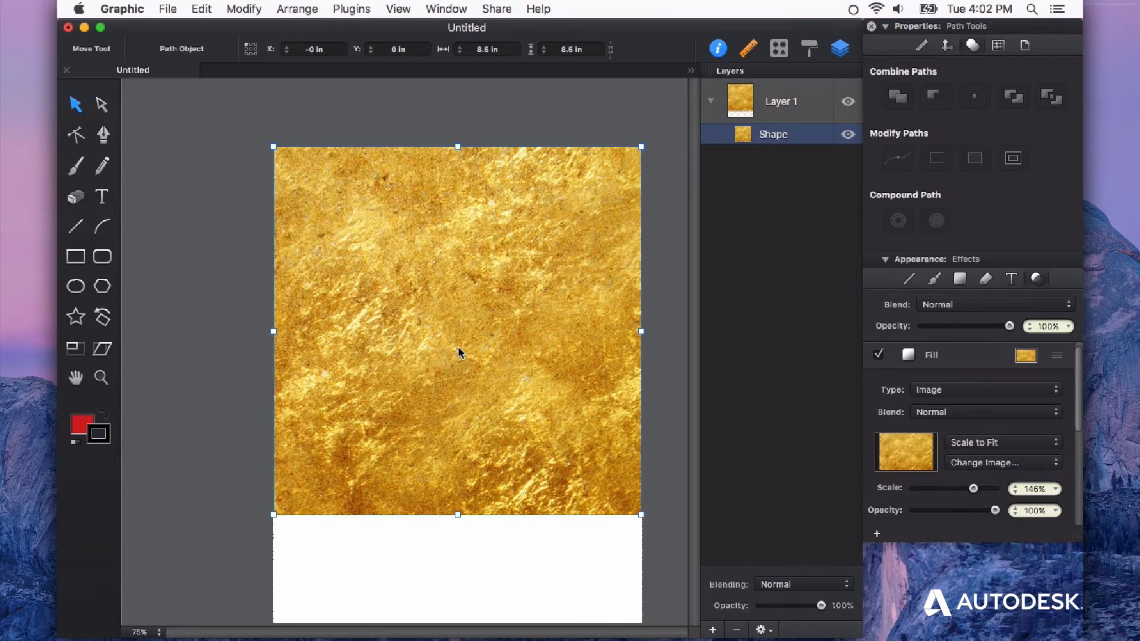
pyautogui.moveTo(489, 357)
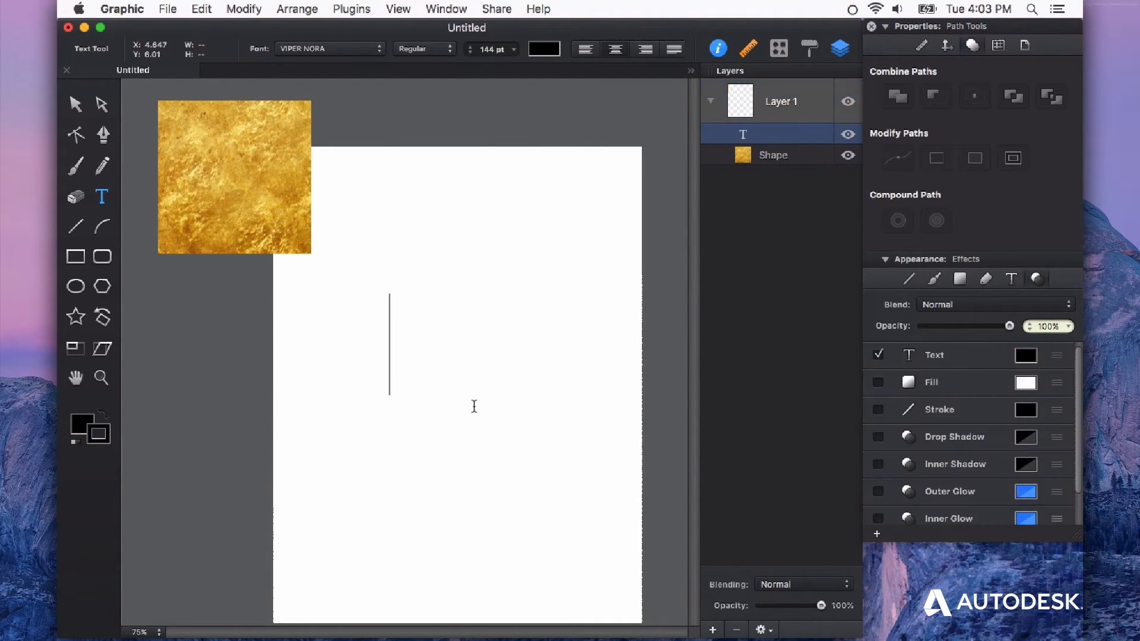
# Add 144 pt GOLD text mid-page and shift it further left.
pyautogui.write('GOLD')
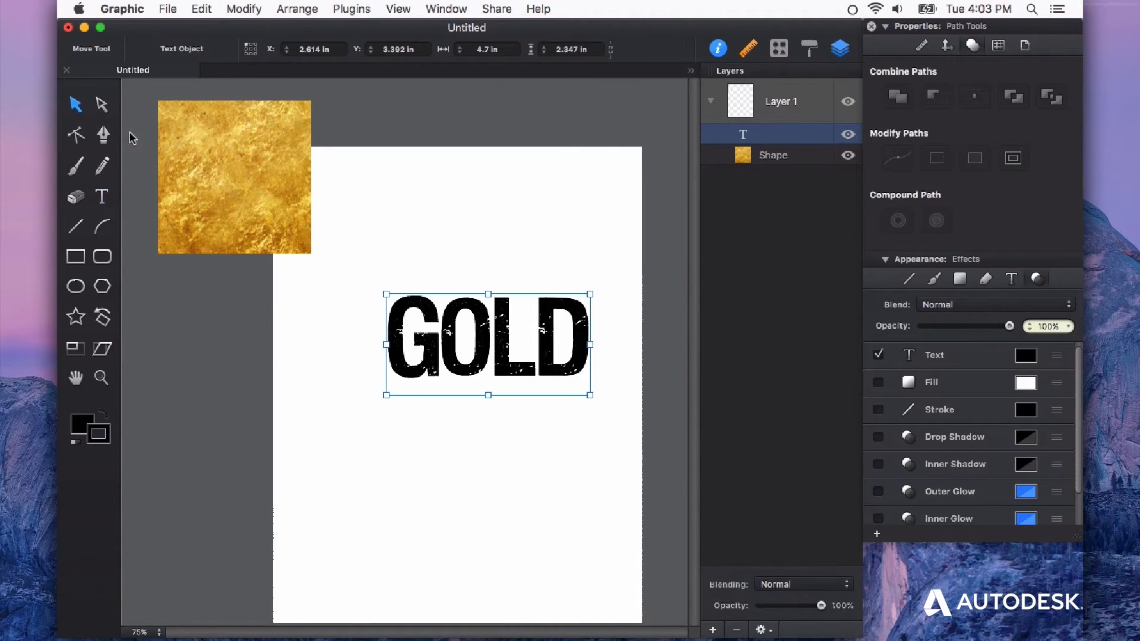
pyautogui.moveTo(486, 344); pyautogui.dragTo(442, 349)
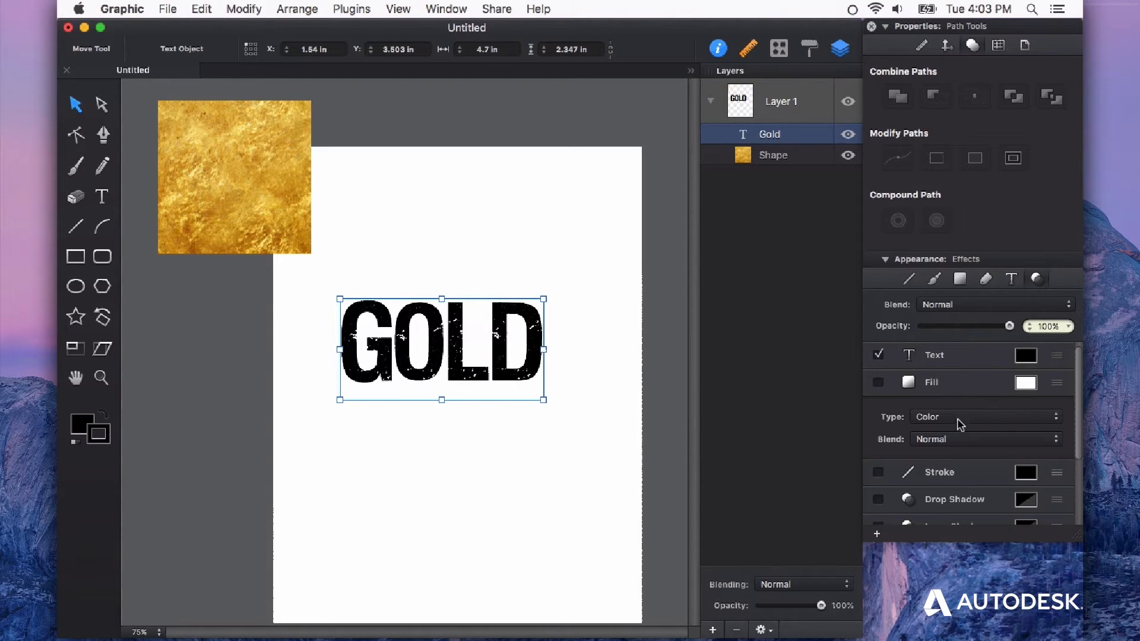
# Fill the GOLD text with the Gold Texture image, scaled to fit the letters.
pyautogui.click(985, 417)
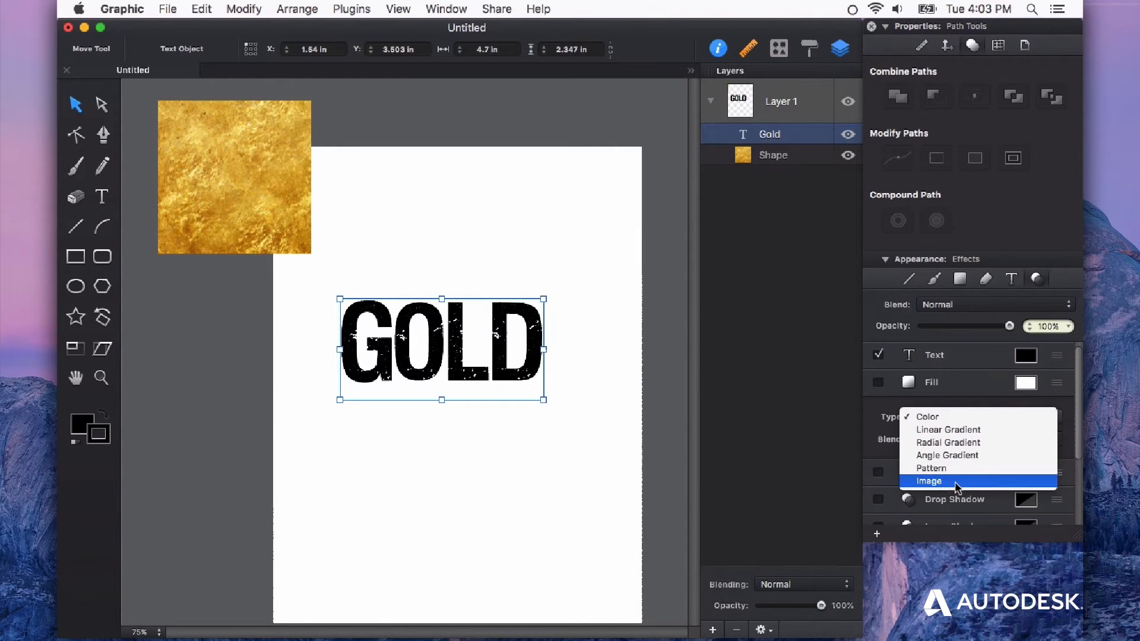
pyautogui.click(928, 481)
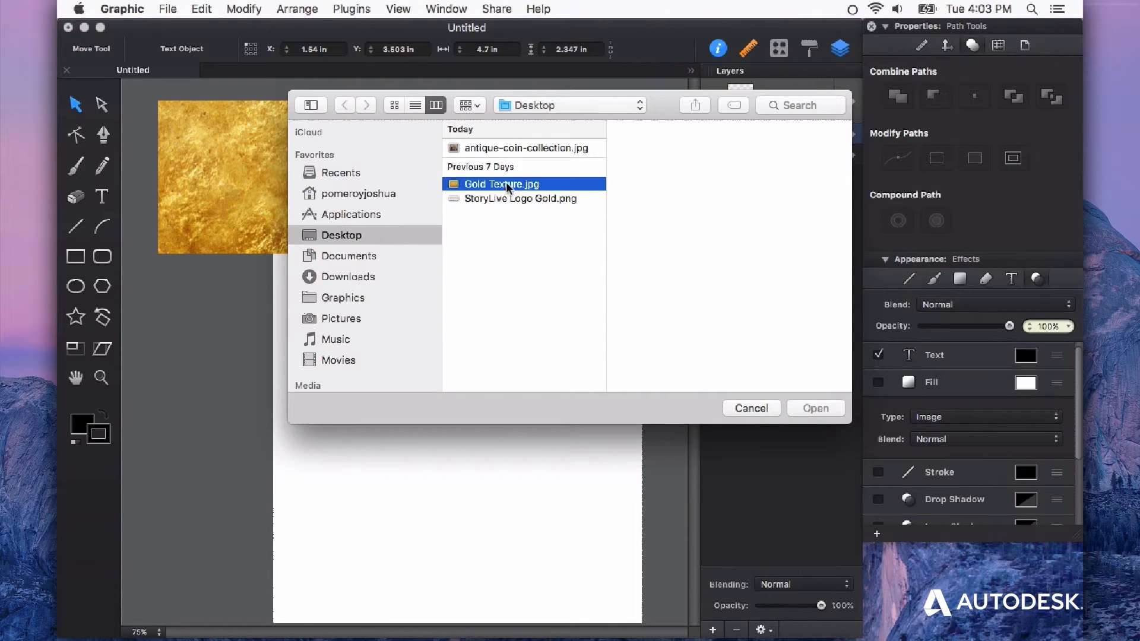
pyautogui.click(814, 408)
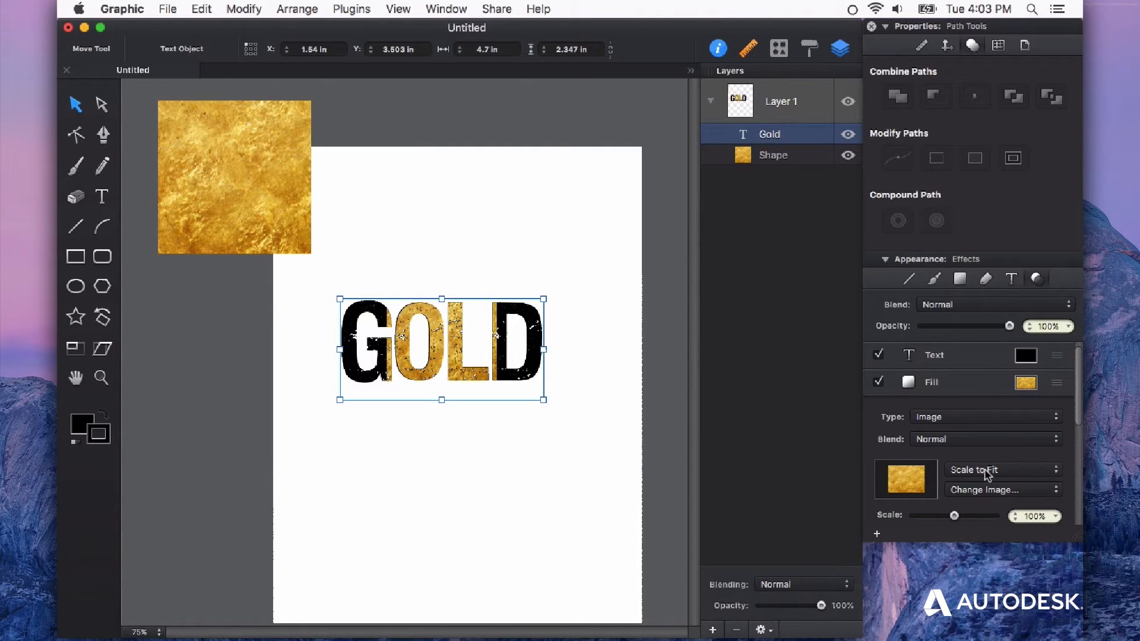
pyautogui.click(997, 470)
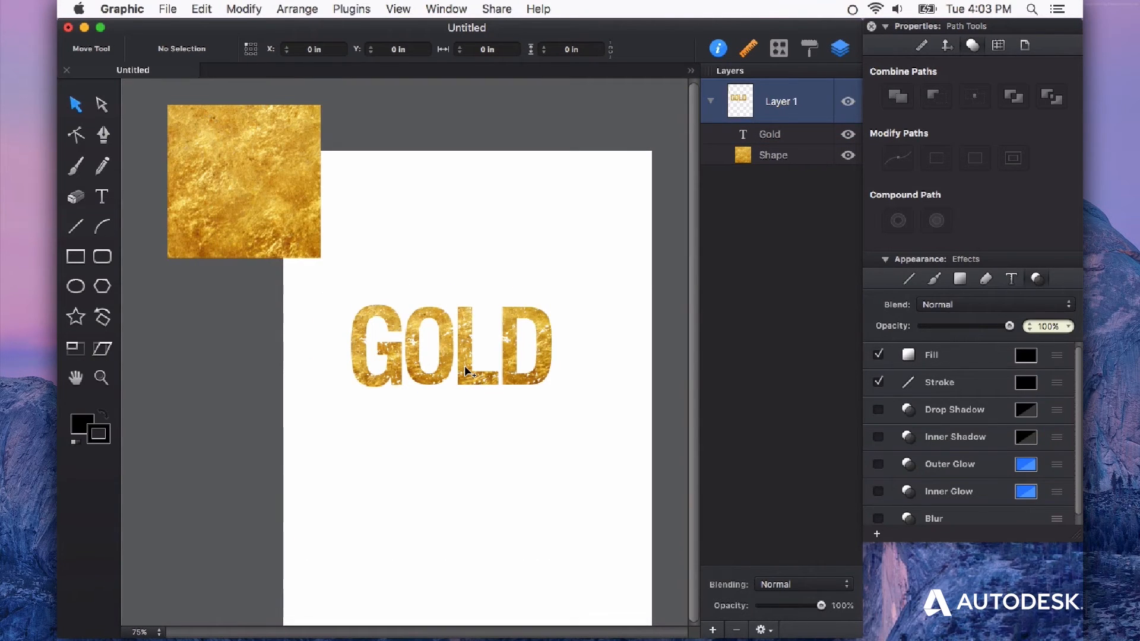
pyautogui.moveTo(451, 345); pyautogui.dragTo(470, 284)
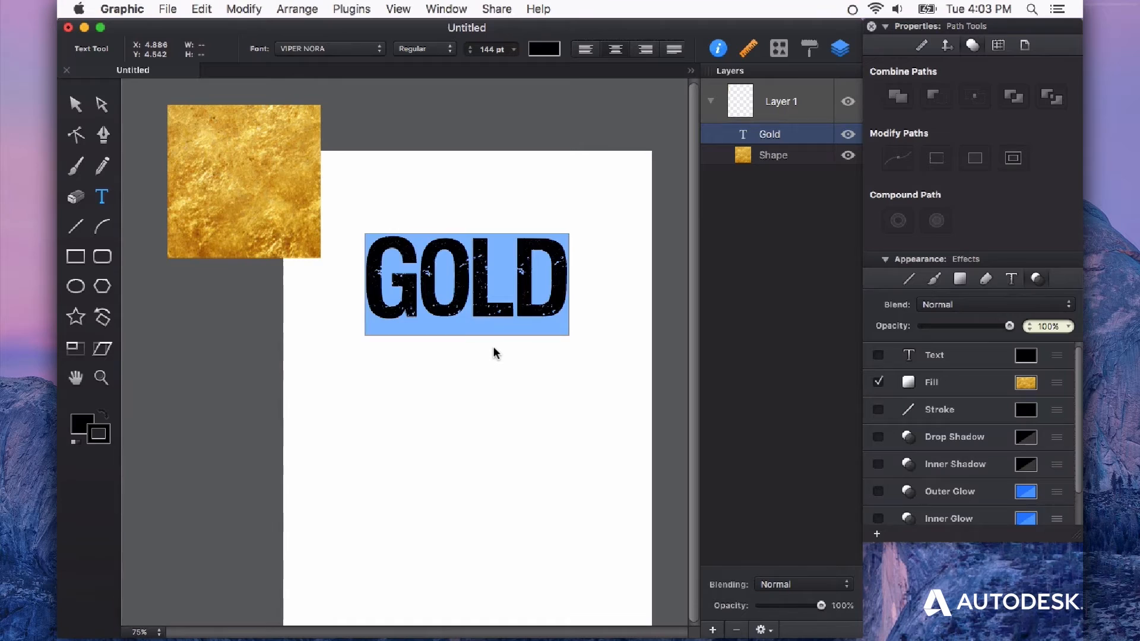
# Retype the gold-textured word so it reads BOLD instead of GOLD.
pyautogui.write('BO')
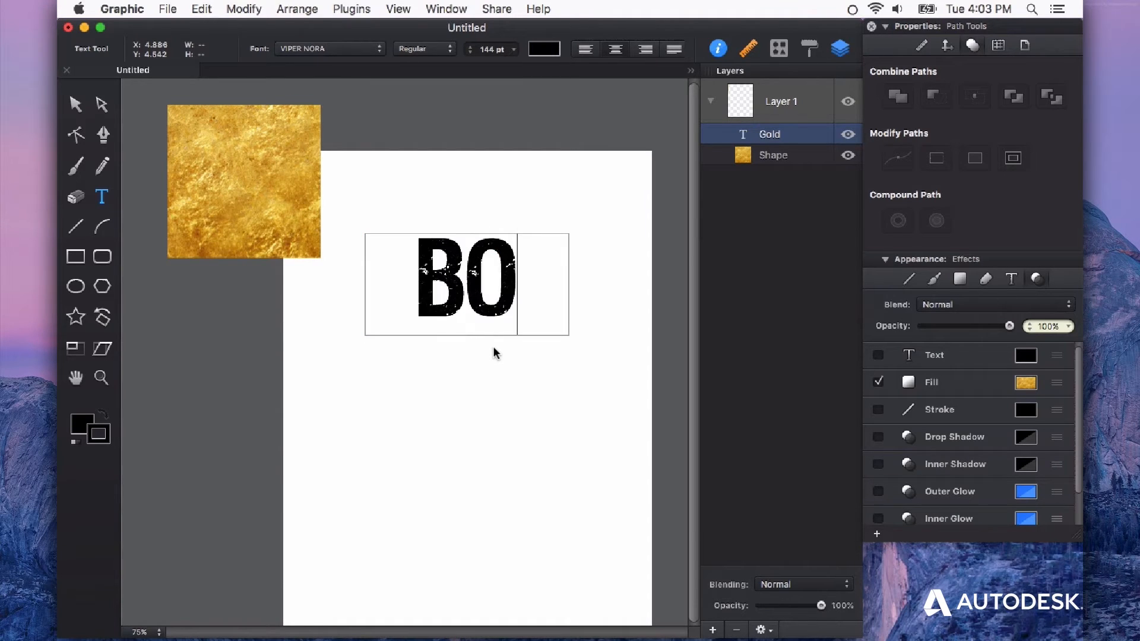
pyautogui.write('LD')
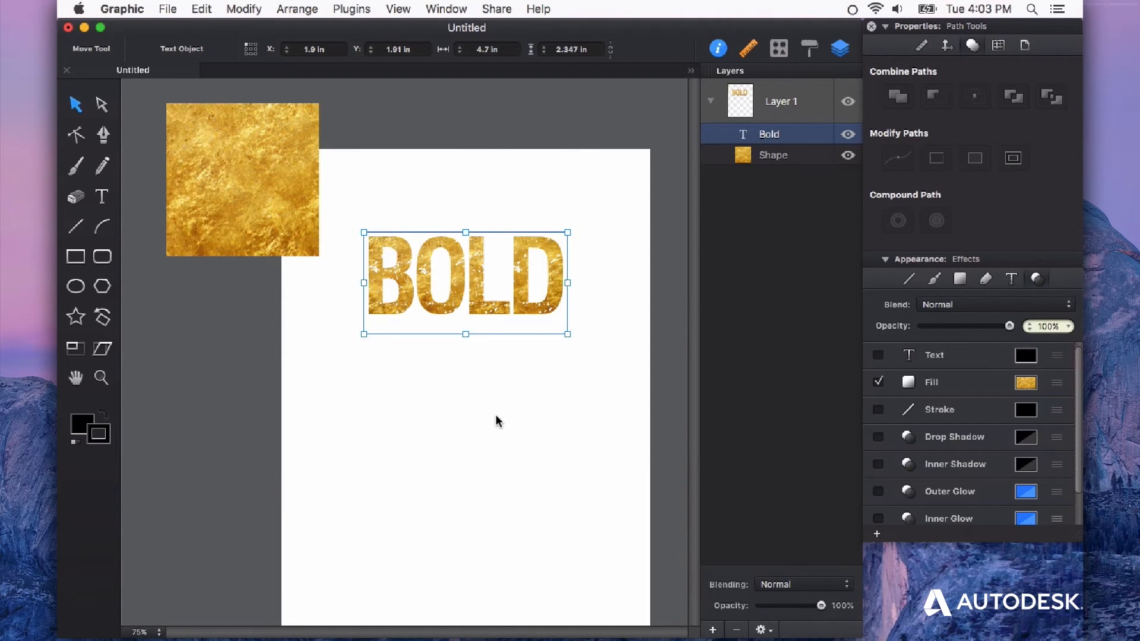
pyautogui.moveTo(466, 284); pyautogui.dragTo(465, 244)
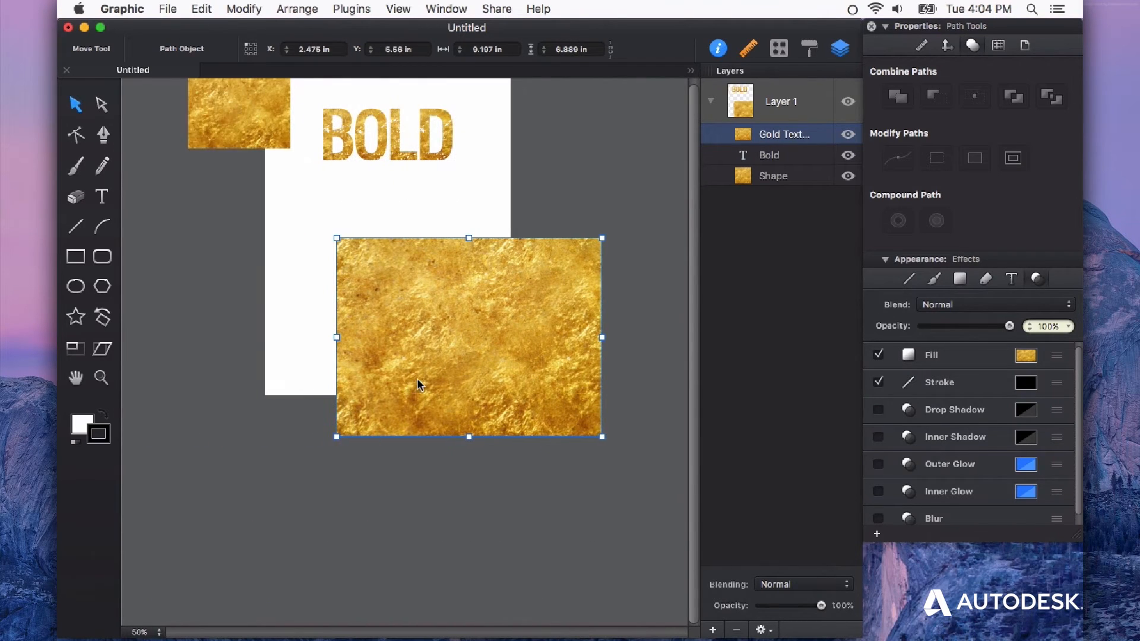
# Start a new empty text object beneath the large gold texture image.
pyautogui.click(101, 196)
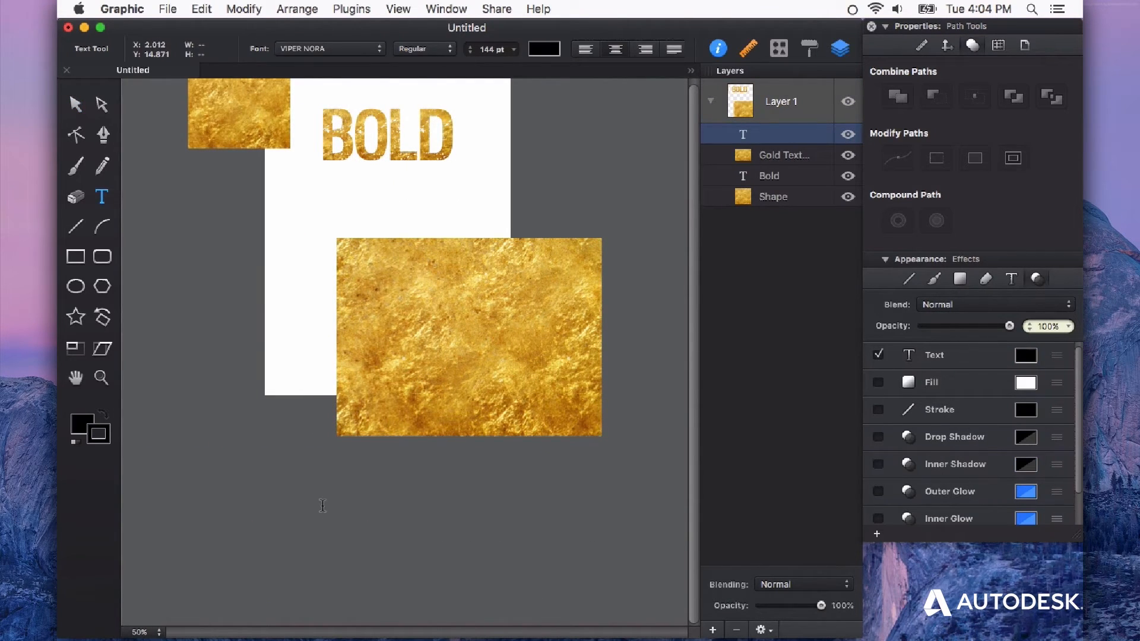
# Enter black GOLD text over the large gold texture image.
pyautogui.write('GOLD')
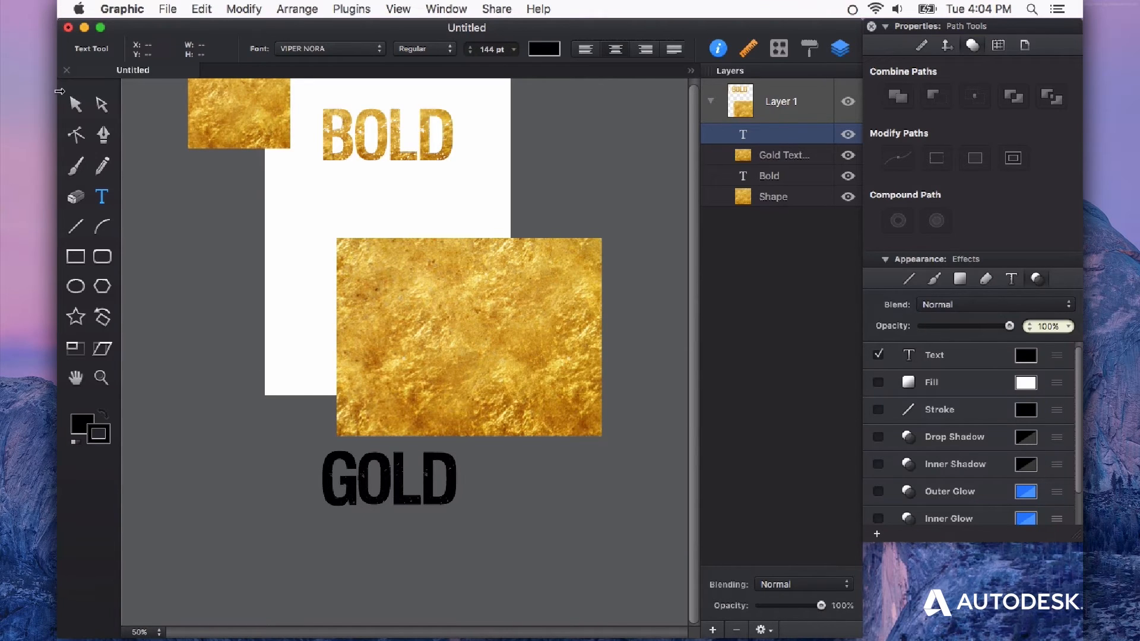
pyautogui.click(469, 356)
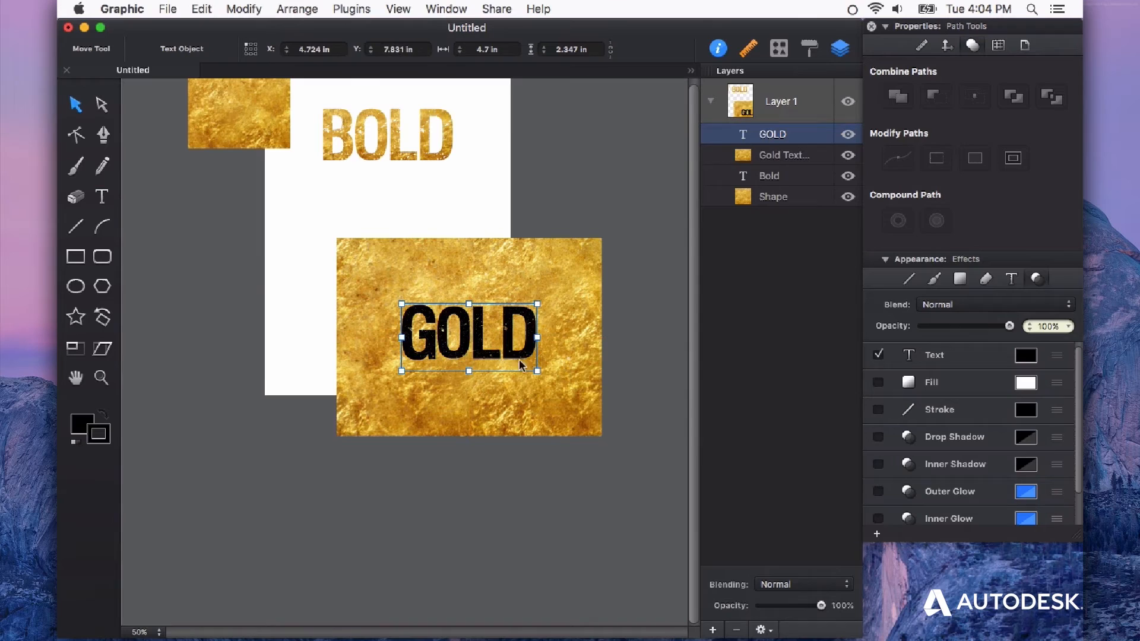
pyautogui.moveTo(577, 343)
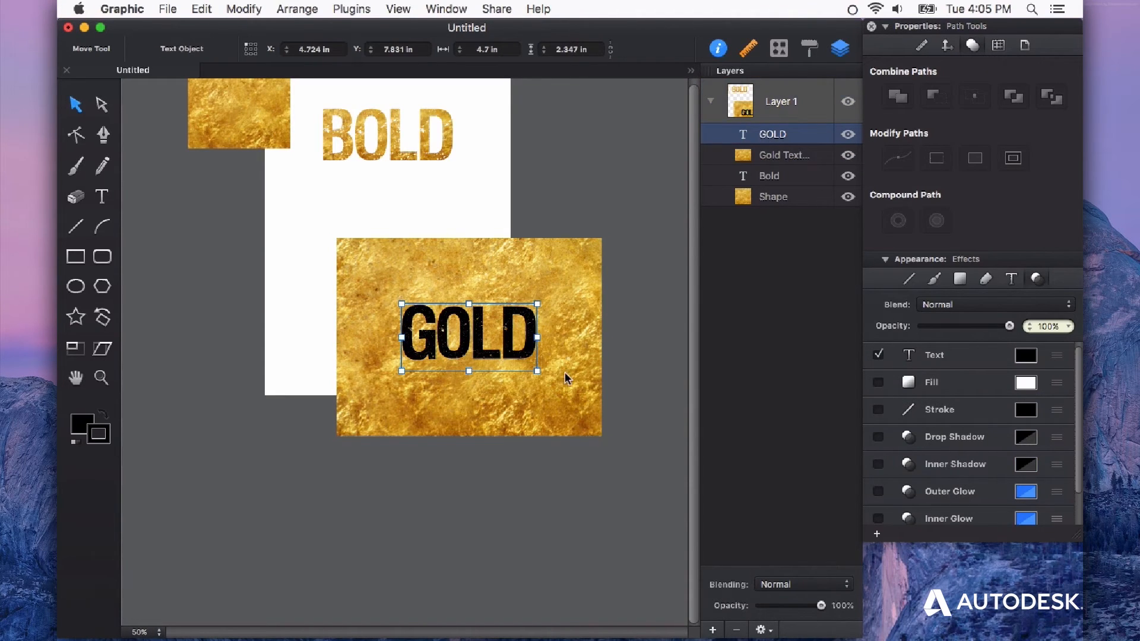
pyautogui.moveTo(459, 271)
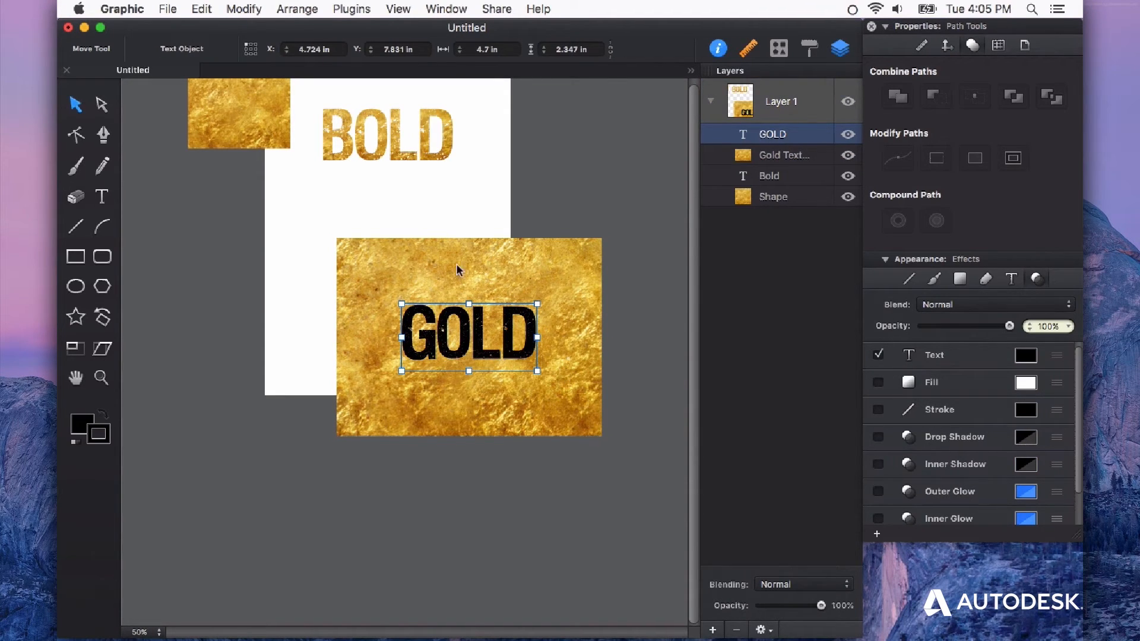
pyautogui.moveTo(513, 363)
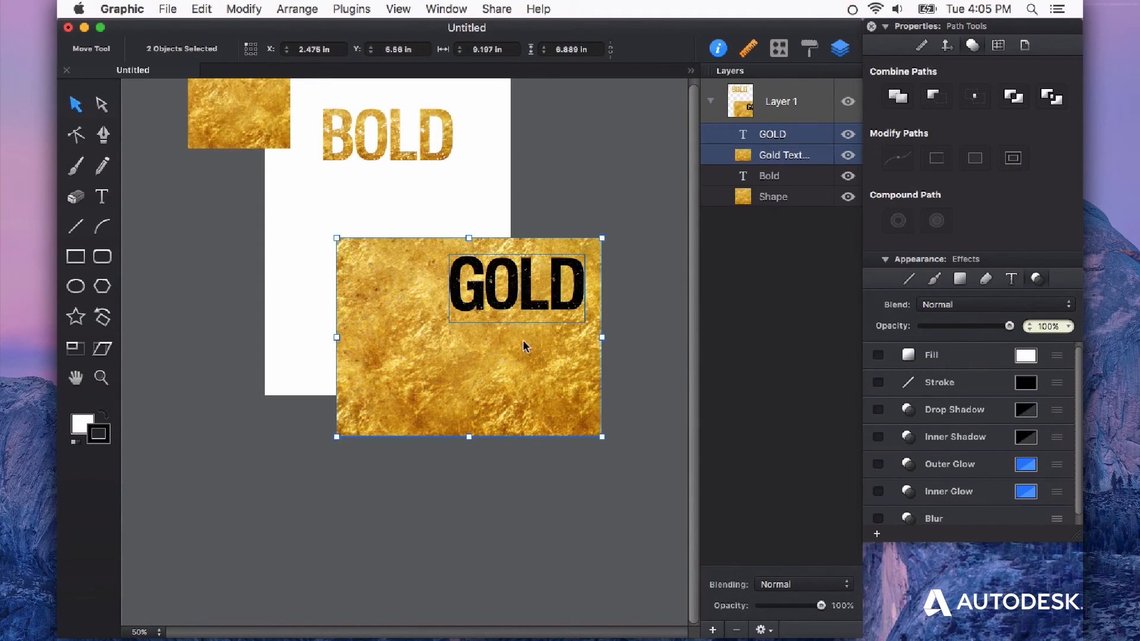
pyautogui.moveTo(575, 316)
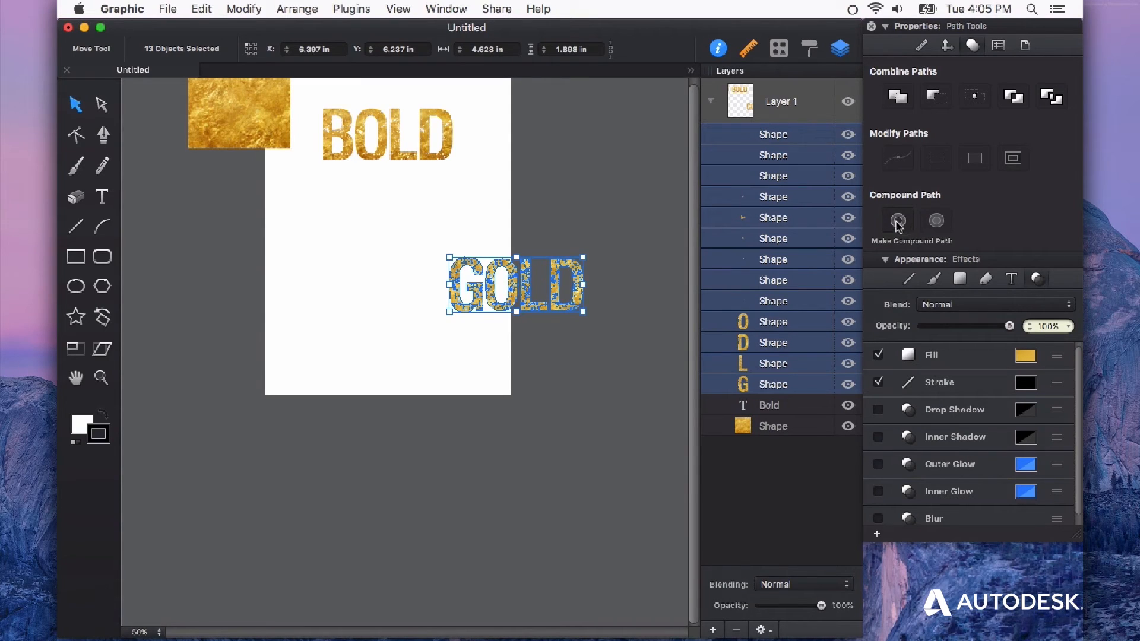
# Merge the intersected gold letter pieces into one compound path.
pyautogui.click(897, 220)
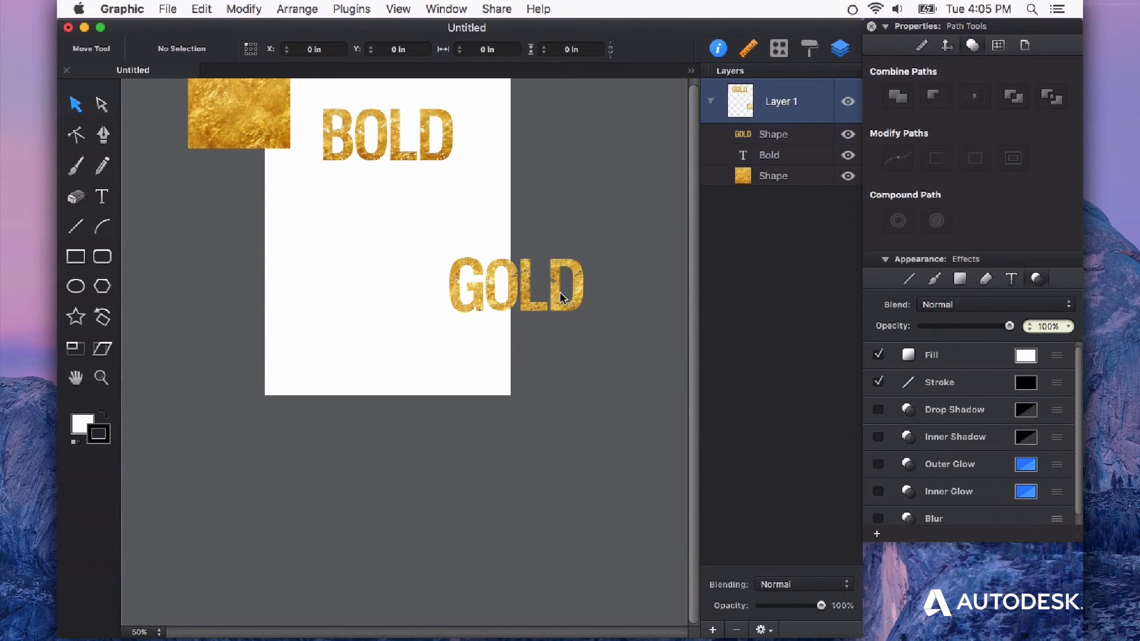
pyautogui.click(517, 283)
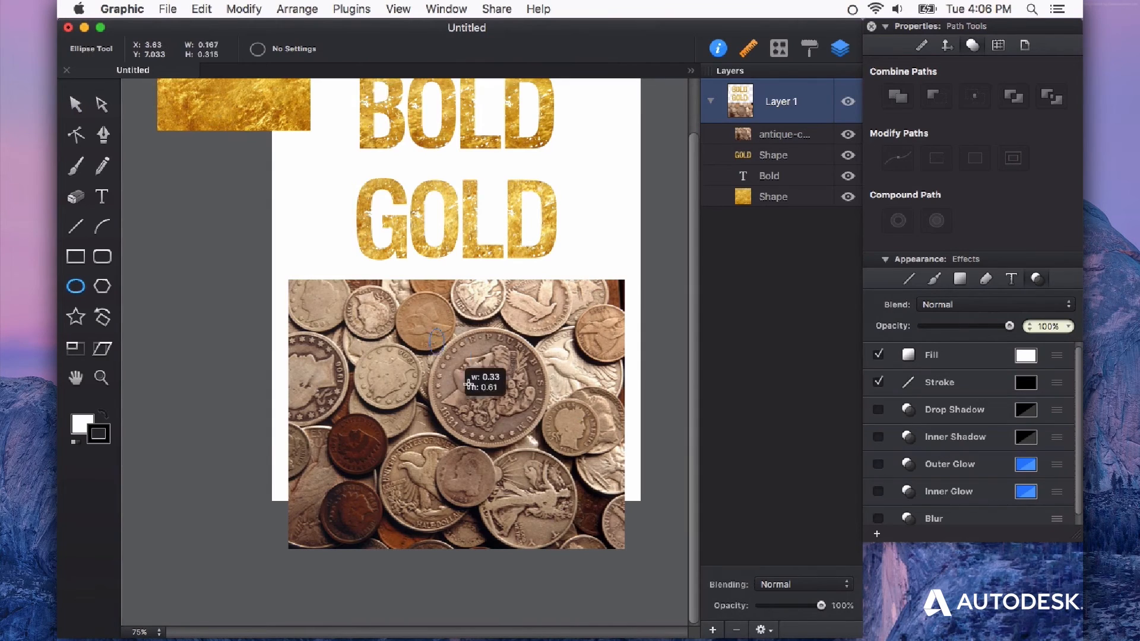
# Draw a circle over the central coin, drop its opacity to 62% and fill it pink.
pyautogui.moveTo(432, 338); pyautogui.dragTo(552, 448)
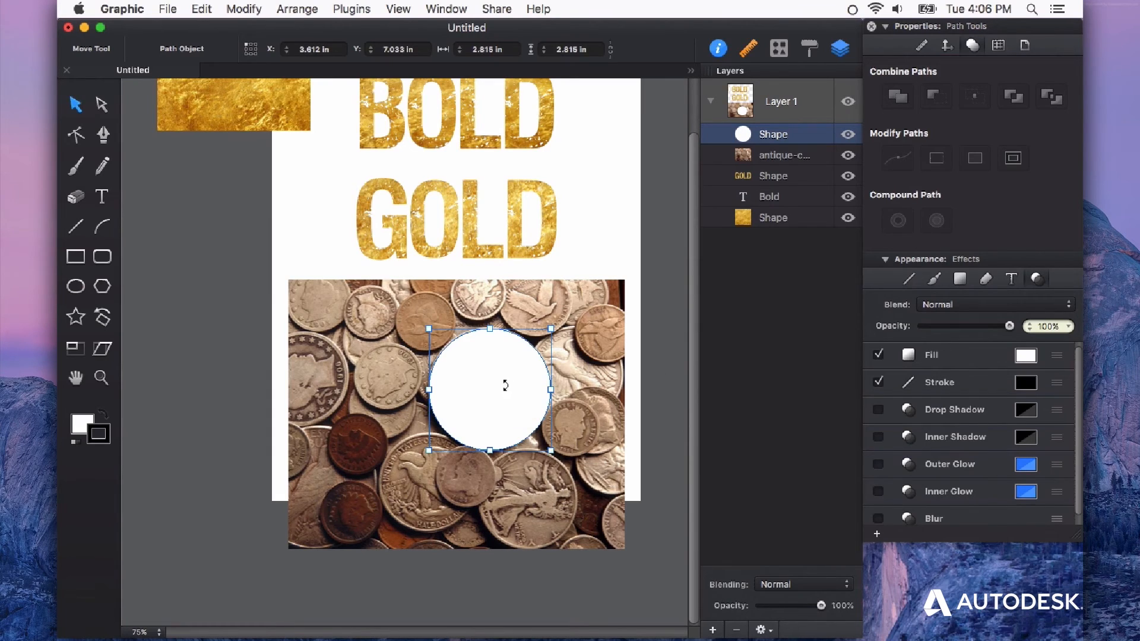
pyautogui.moveTo(992, 333)
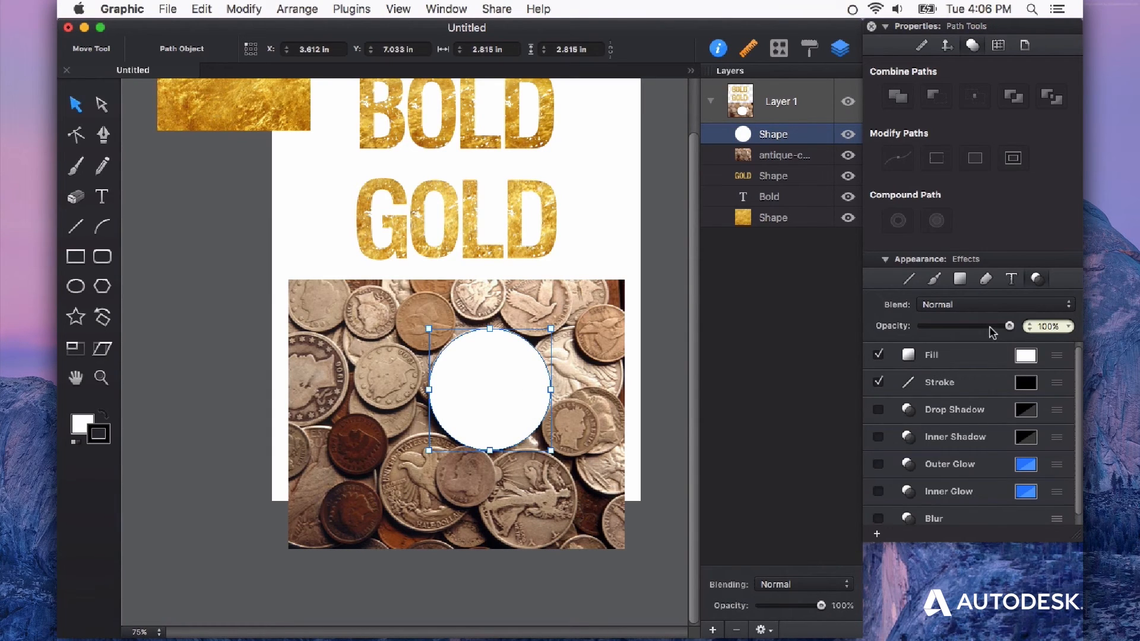
pyautogui.moveTo(1008, 326); pyautogui.dragTo(977, 325)
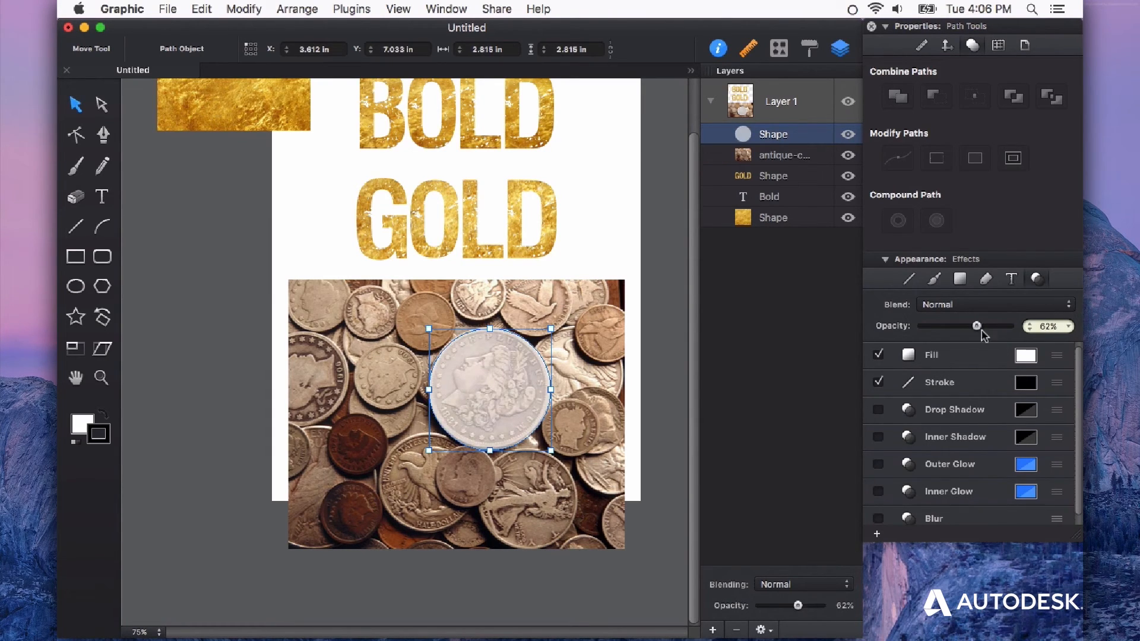
pyautogui.click(1025, 354)
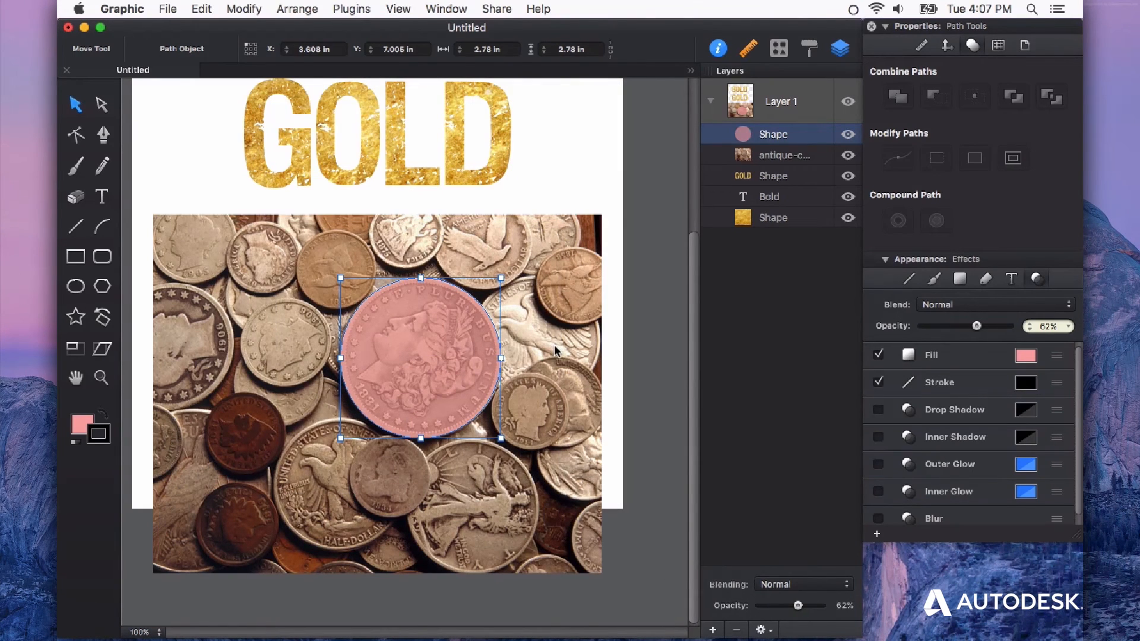
# Intersect the circle with the photo and centre the resulting coin on the page below GOLD.
pyautogui.click(783, 154)
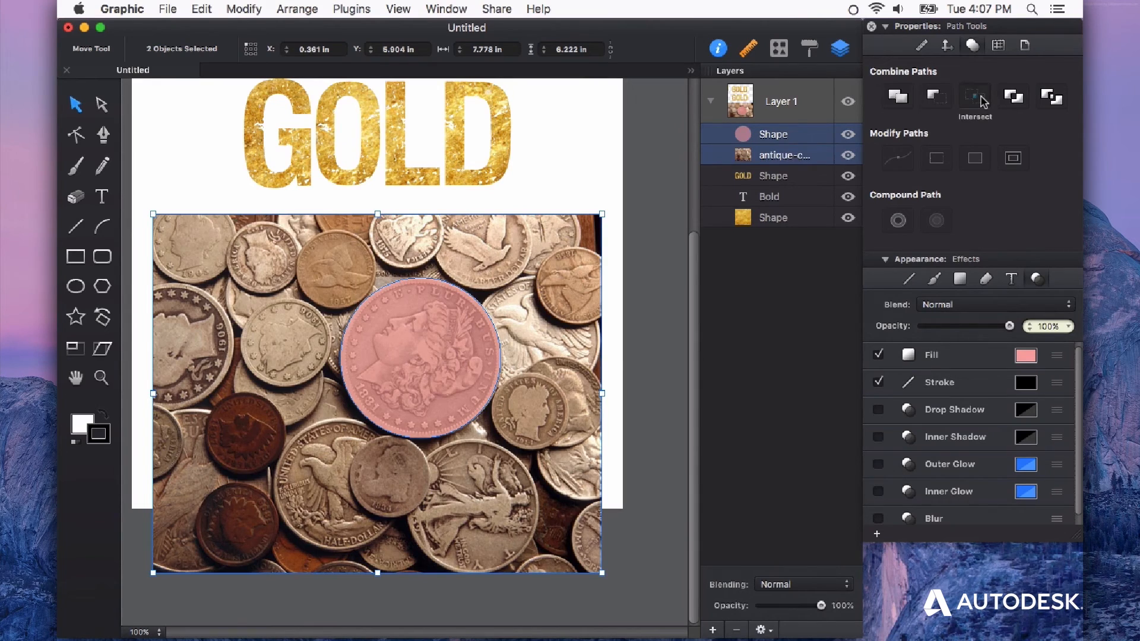
pyautogui.click(973, 96)
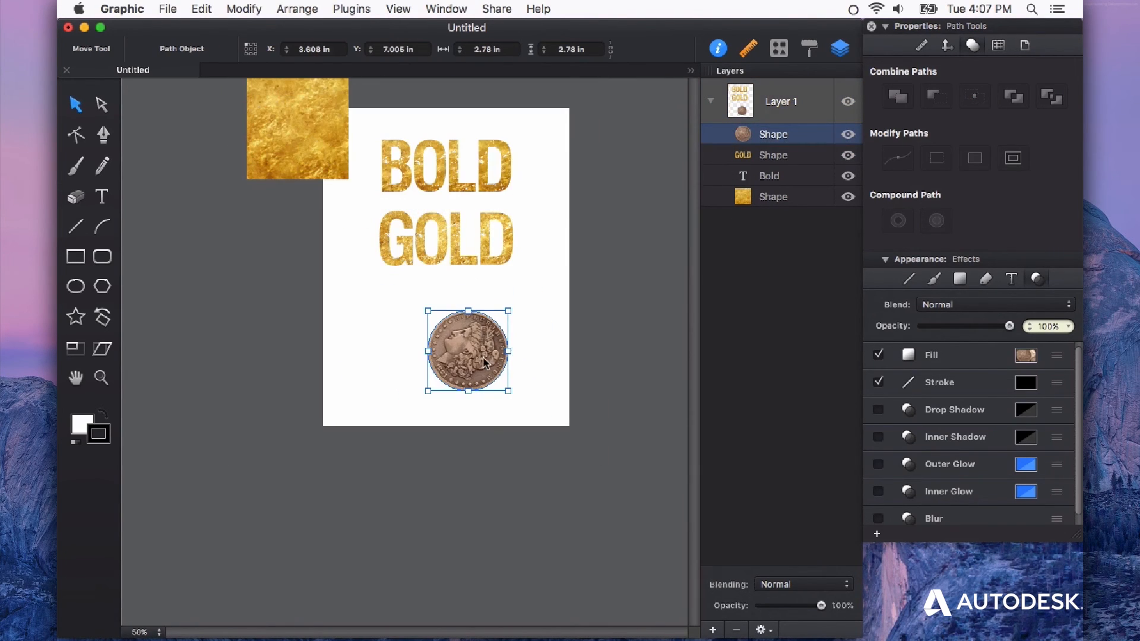
pyautogui.moveTo(468, 351); pyautogui.dragTo(297, 129)
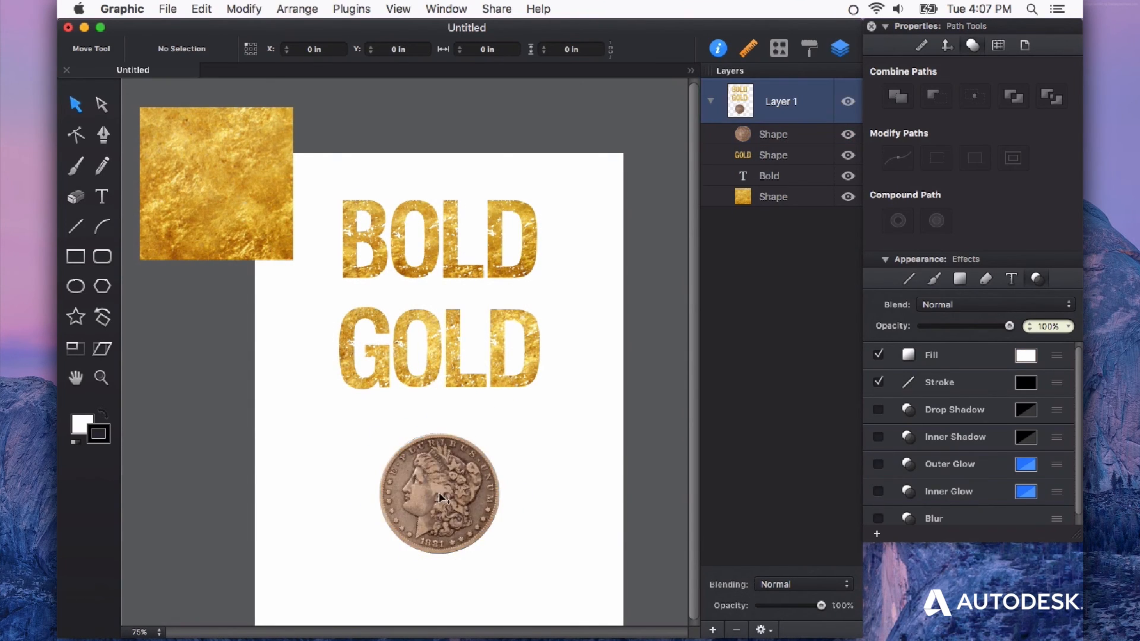
# Select the coin and enter image-fill adjustment to reposition the photo inside it.
pyautogui.click(438, 496)
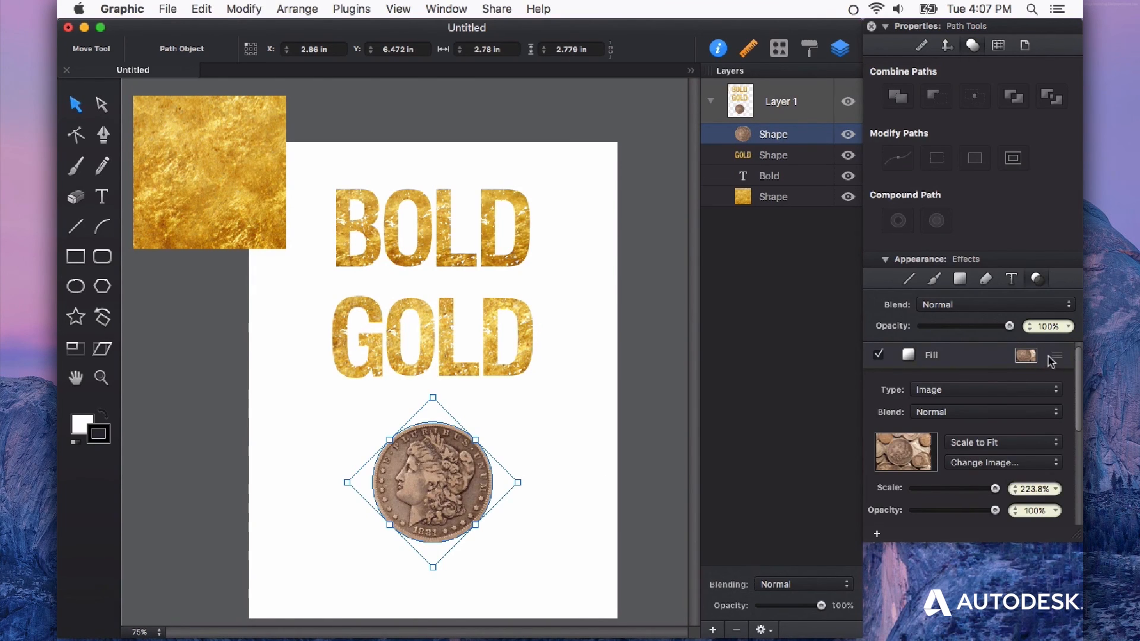
pyautogui.click(1057, 358)
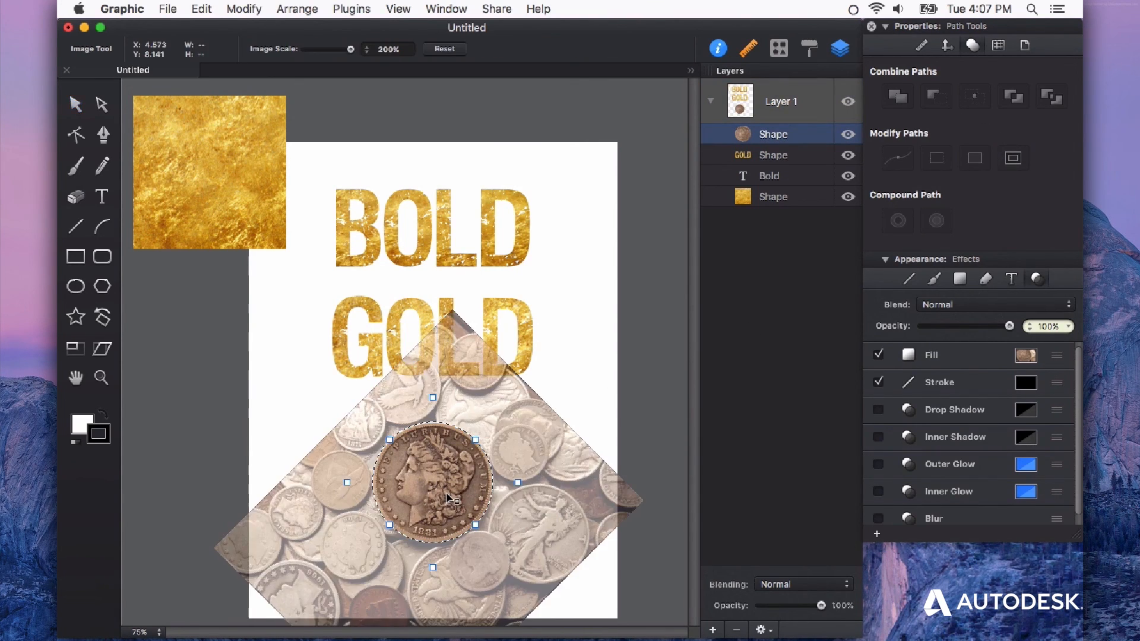
pyautogui.moveTo(425, 510)
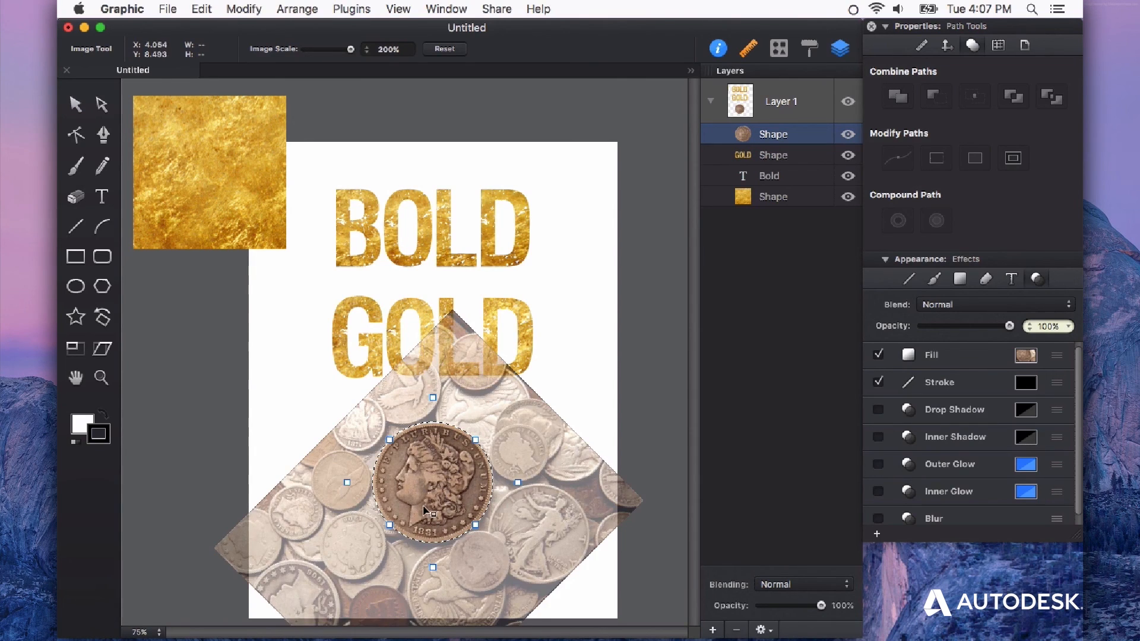